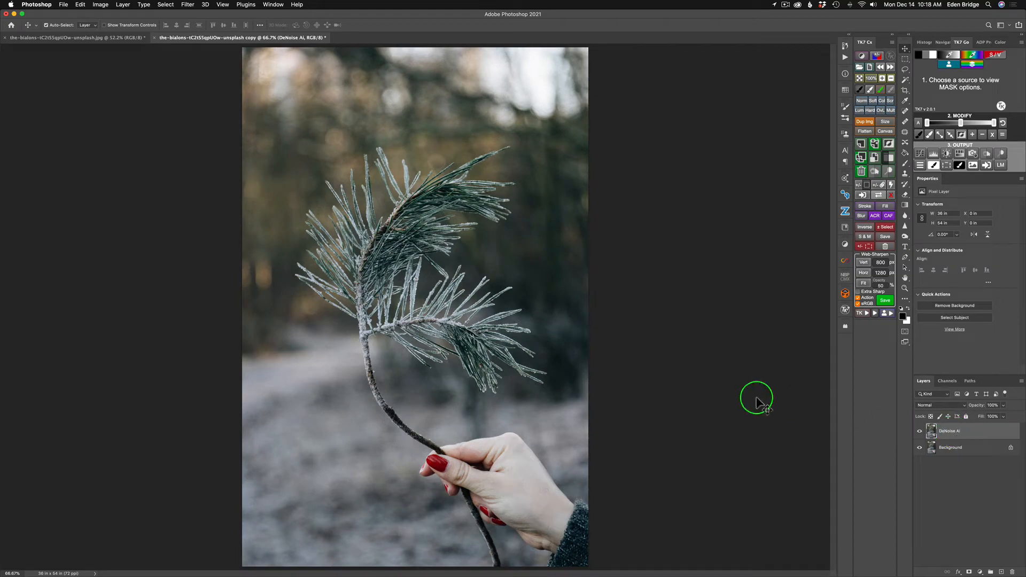
mouse_move(378, 254)
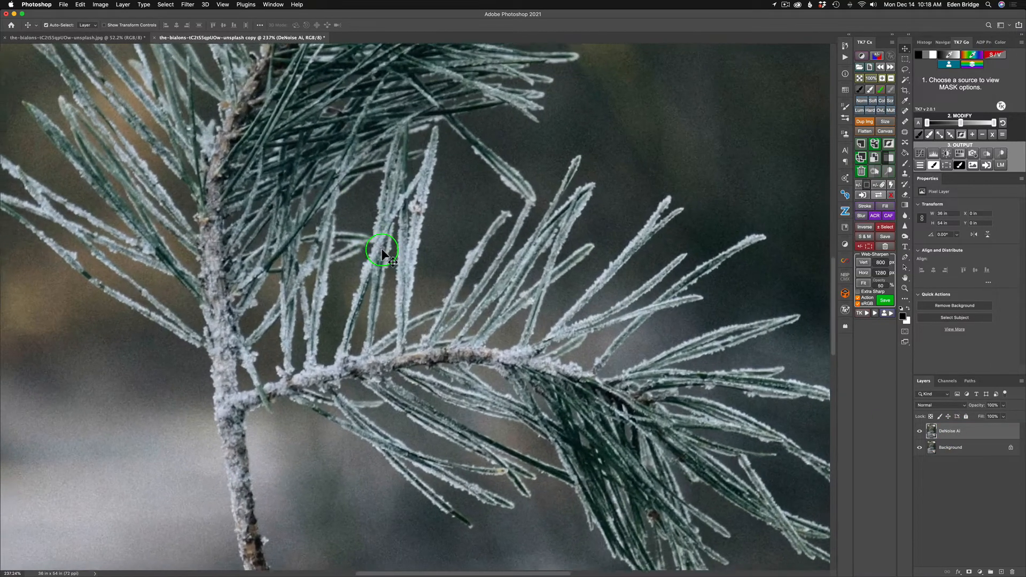
- Bring up Photoshop's Filter menu to reach the Topaz DeNoise AI plug-in
scroll(up, 3)
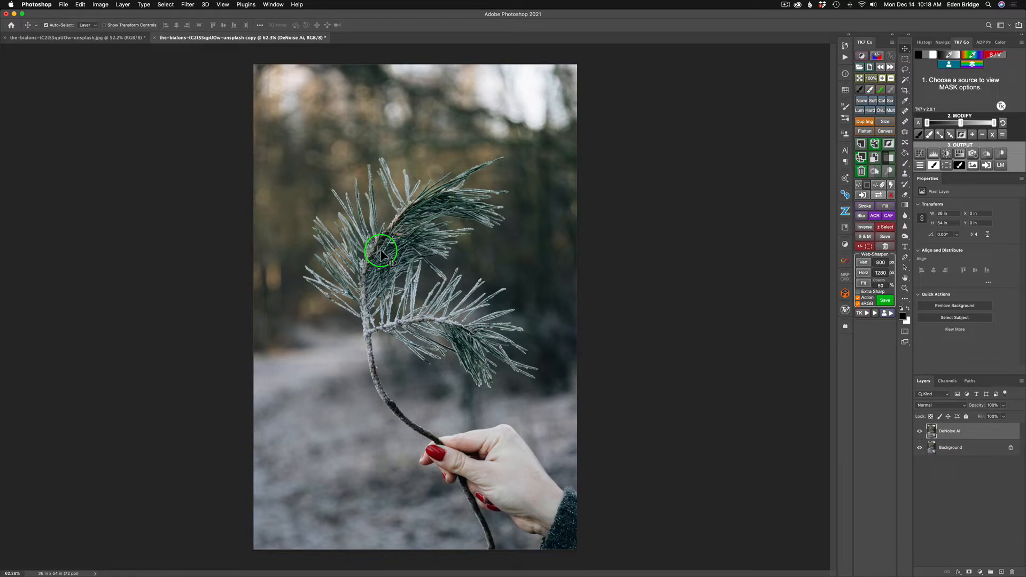
click(189, 5)
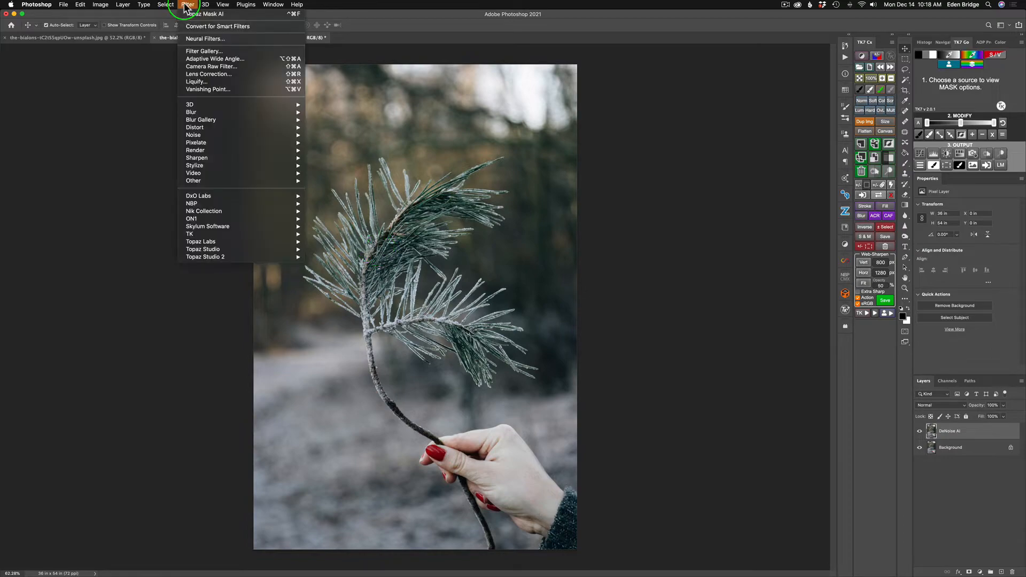
mouse_move(201, 242)
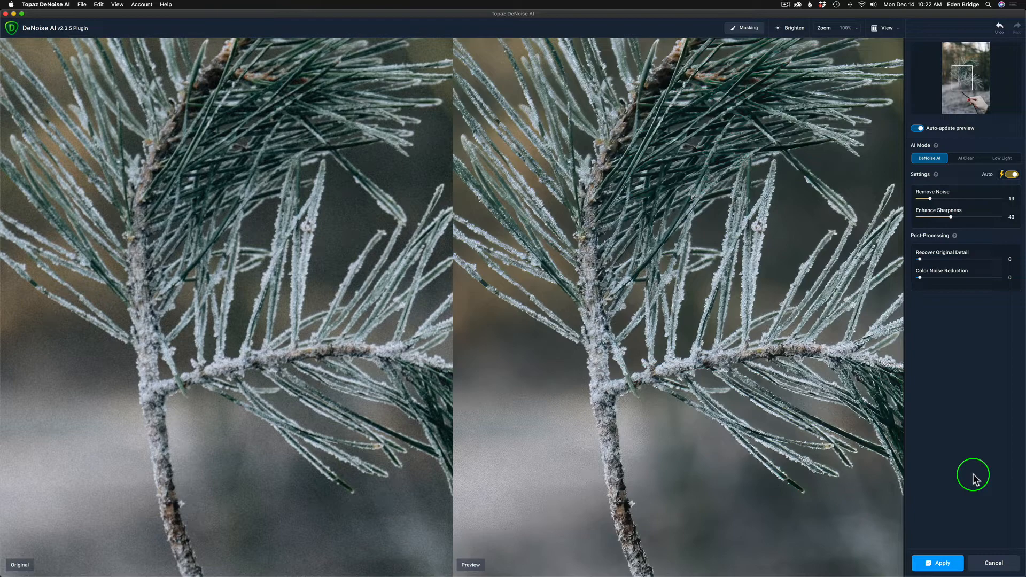
mouse_move(1010, 174)
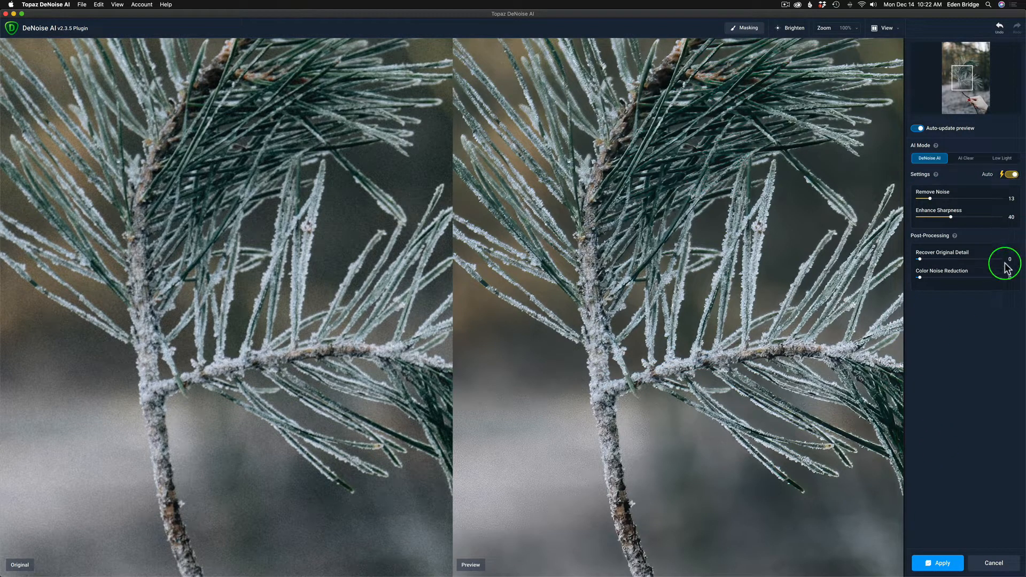
mouse_move(1008, 274)
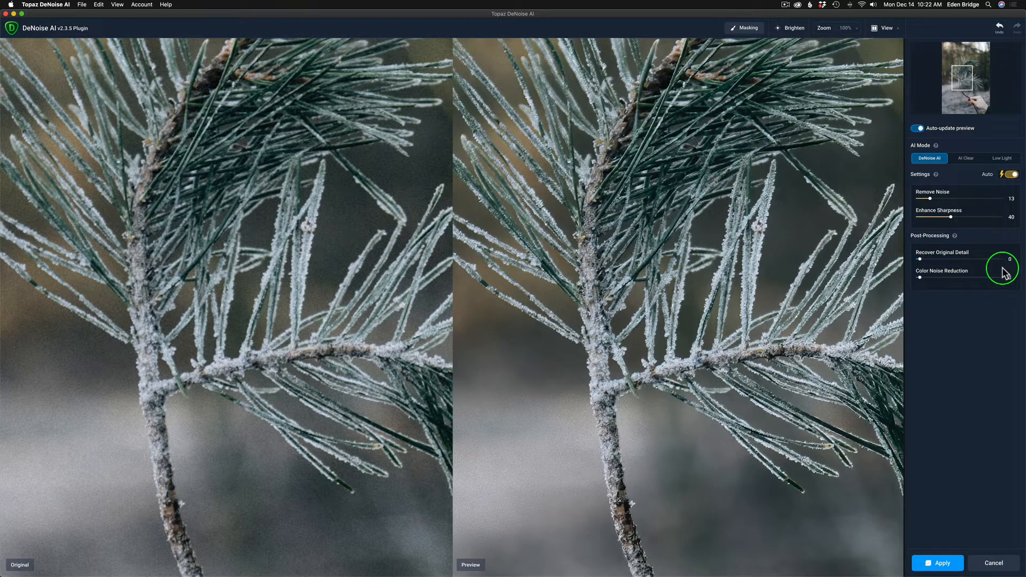
mouse_move(765, 253)
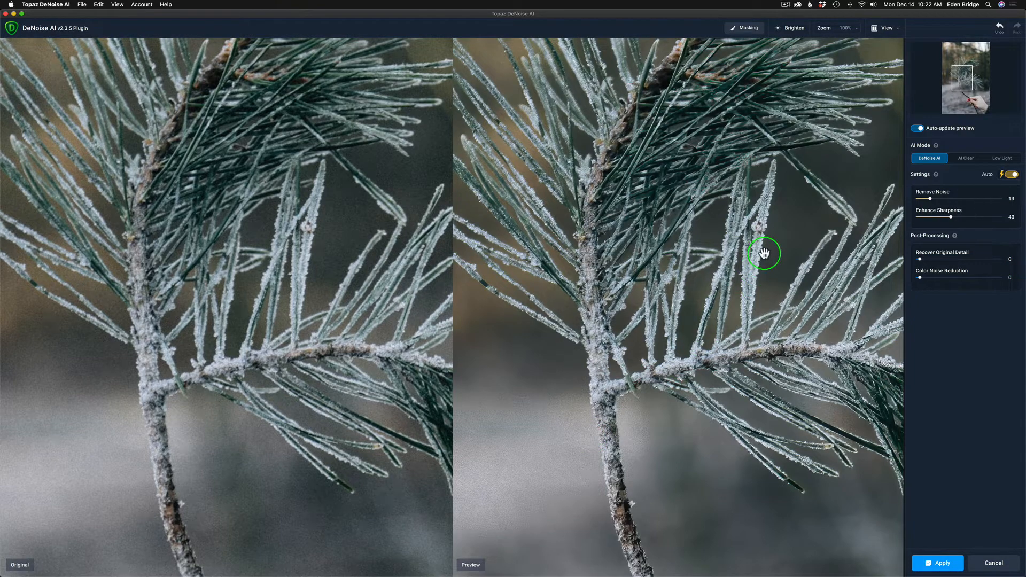
mouse_move(725, 355)
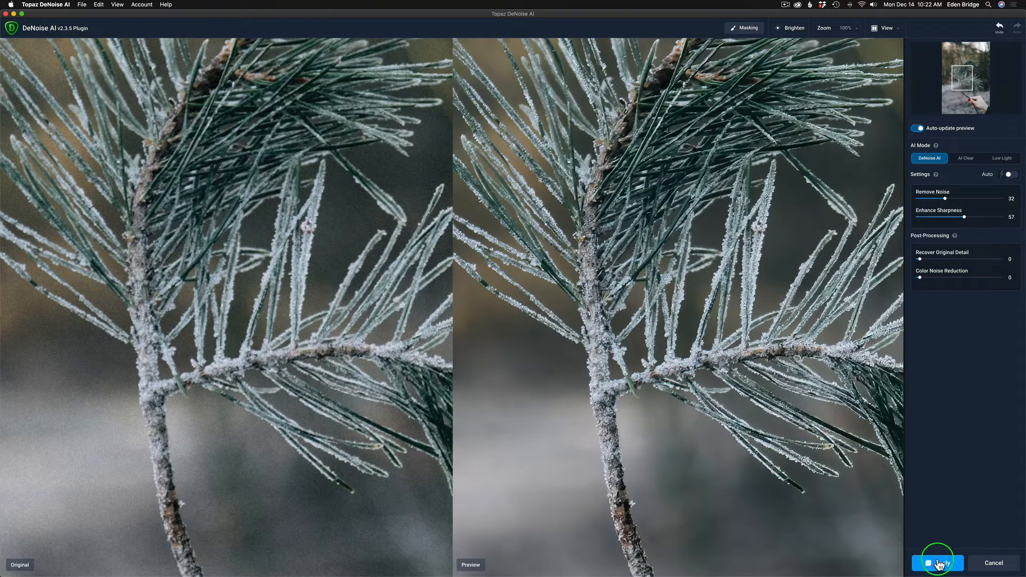
mouse_move(964, 423)
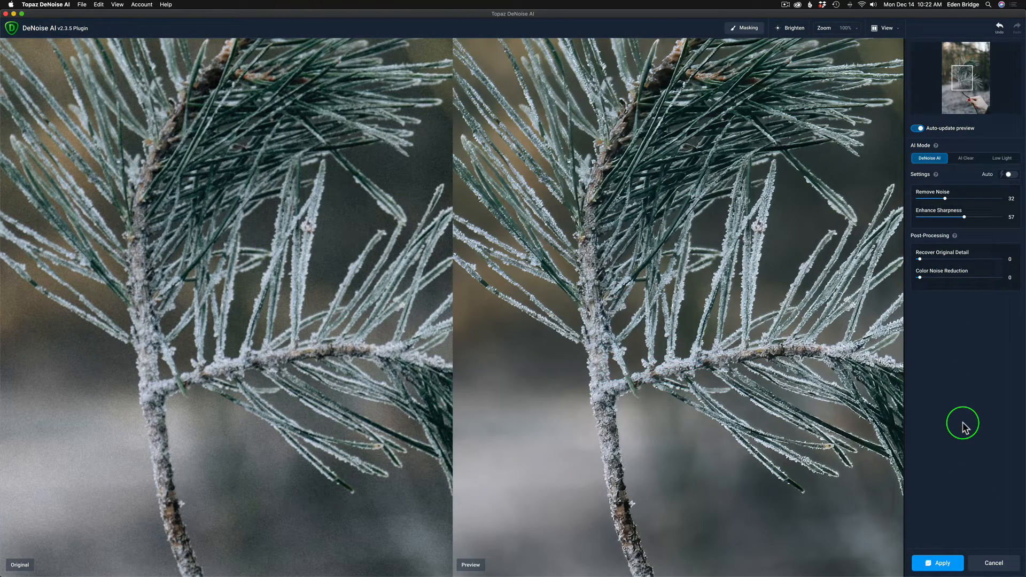
- Apply noise removal 32 and sharpness 57 to the pine branch layer
click(938, 564)
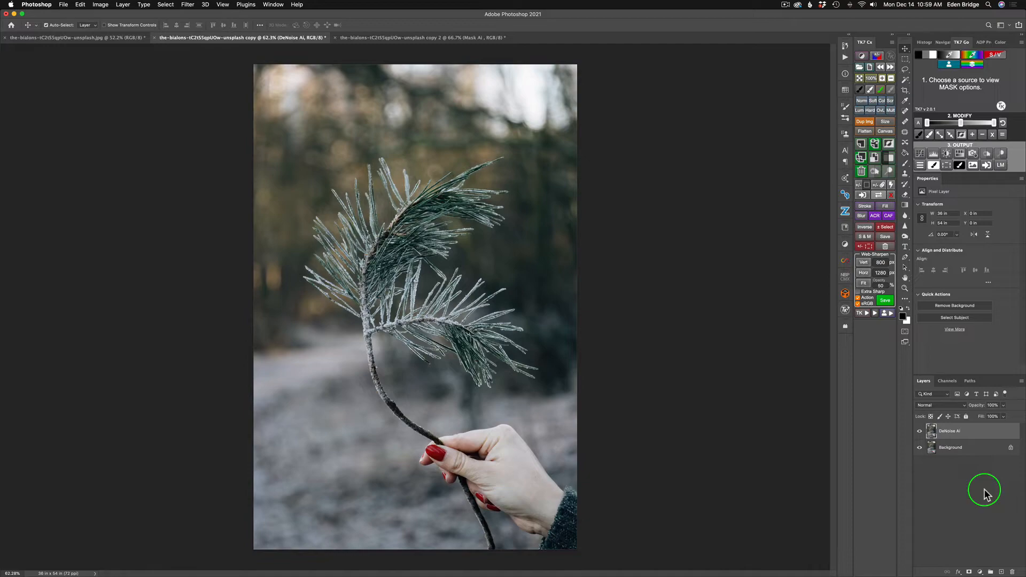
mouse_move(187, 5)
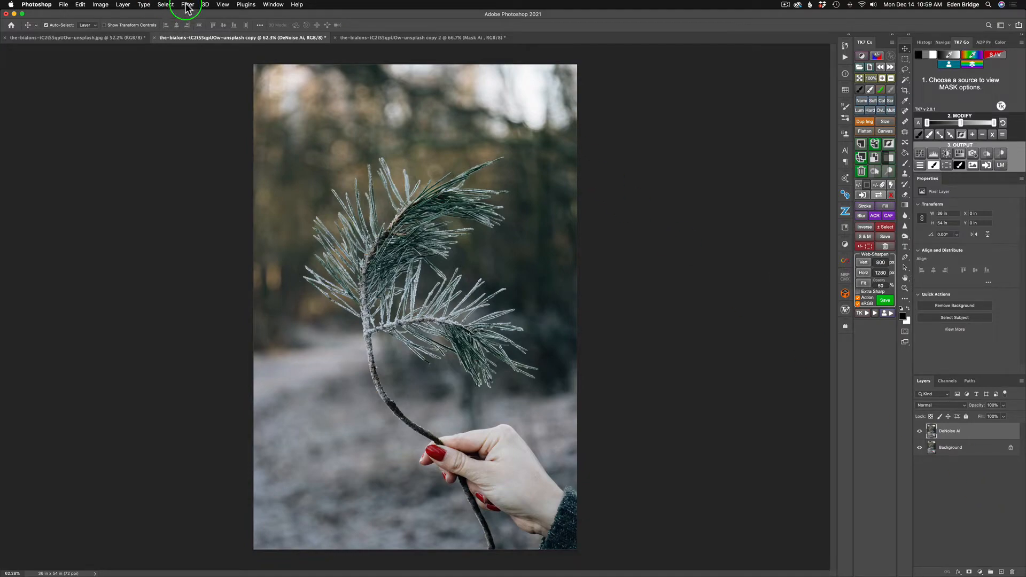
- Bring up the Filter menu again to reach Topaz Mask AI for the denoised photo
click(188, 5)
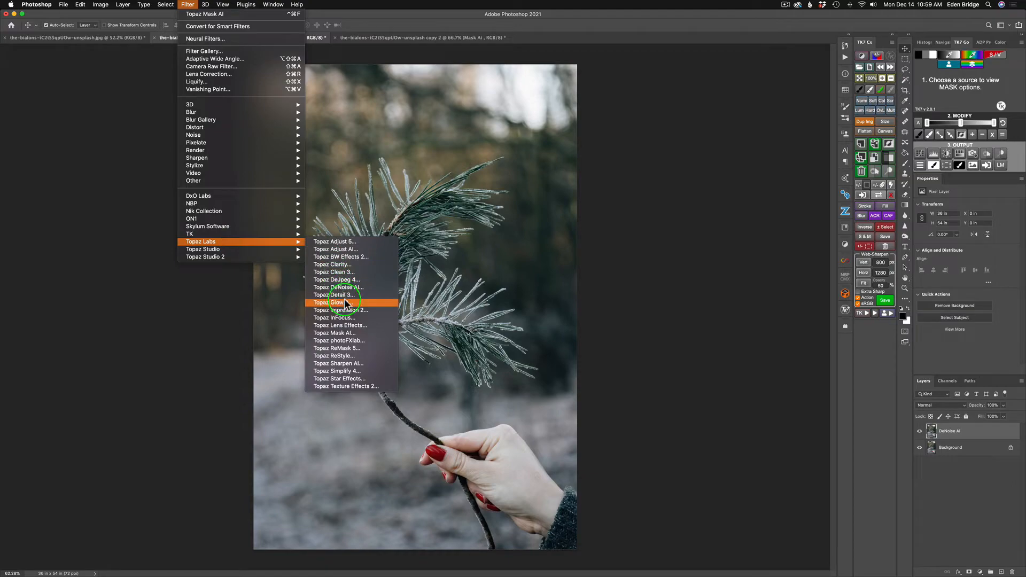
mouse_move(340, 317)
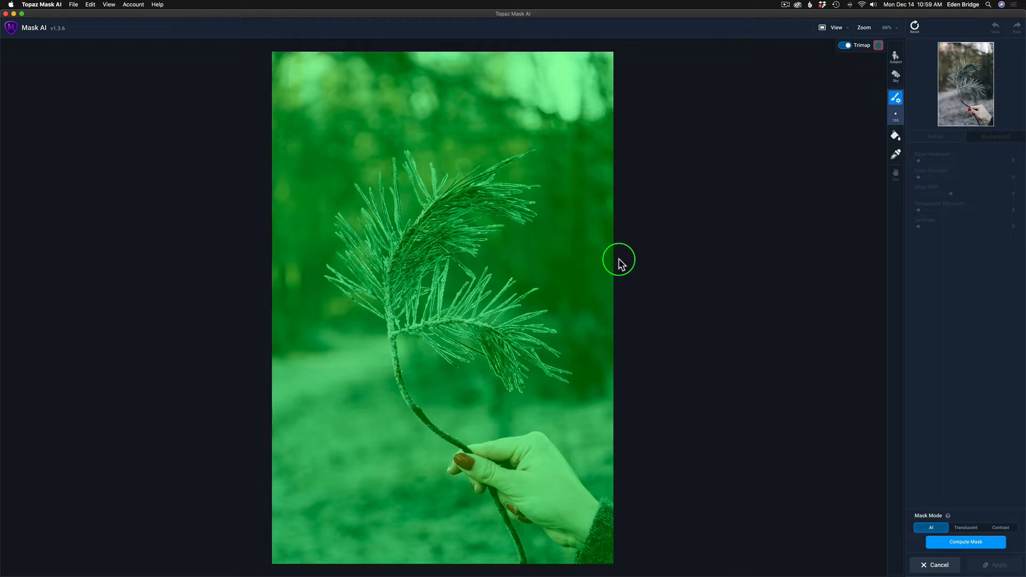
mouse_move(836, 214)
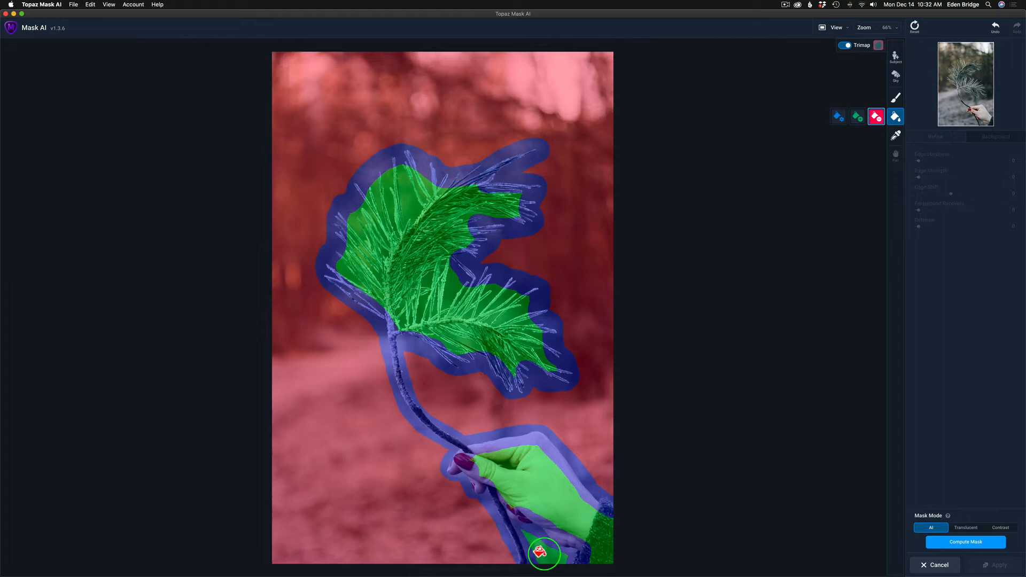
mouse_move(441, 215)
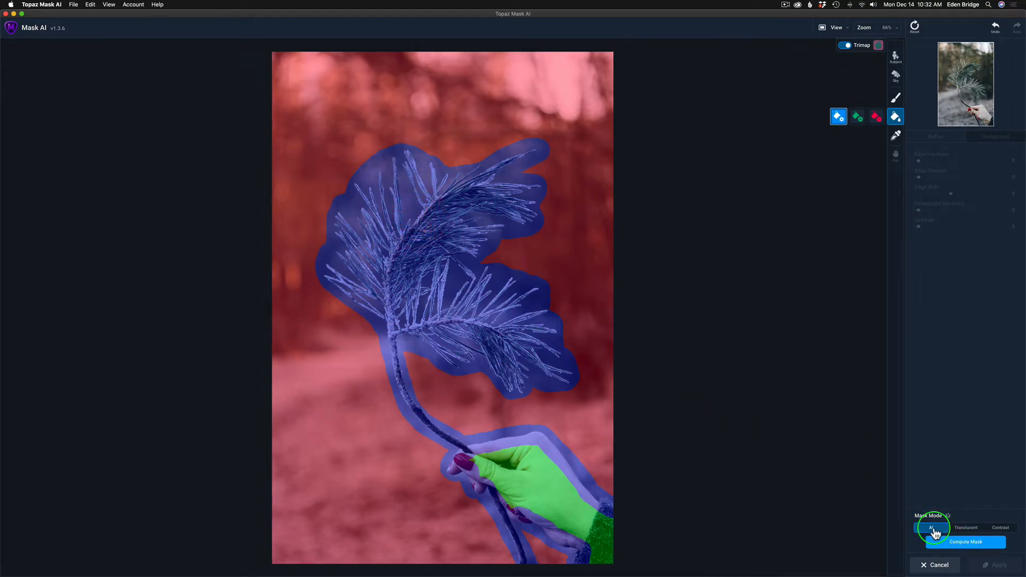
- Keep Mask Mode on AI and compute the mask, cutting out branch and hand
click(963, 542)
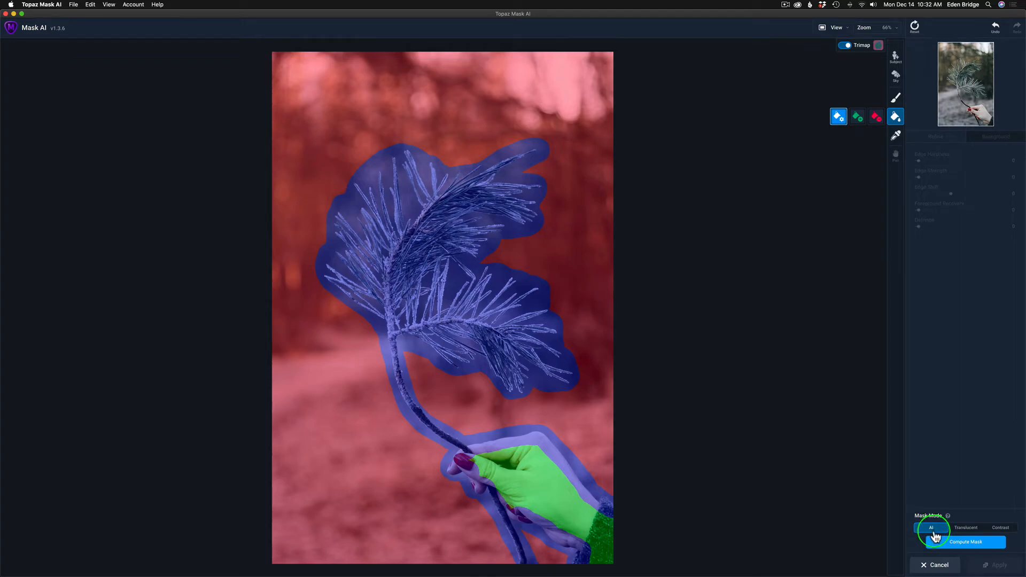
click(961, 542)
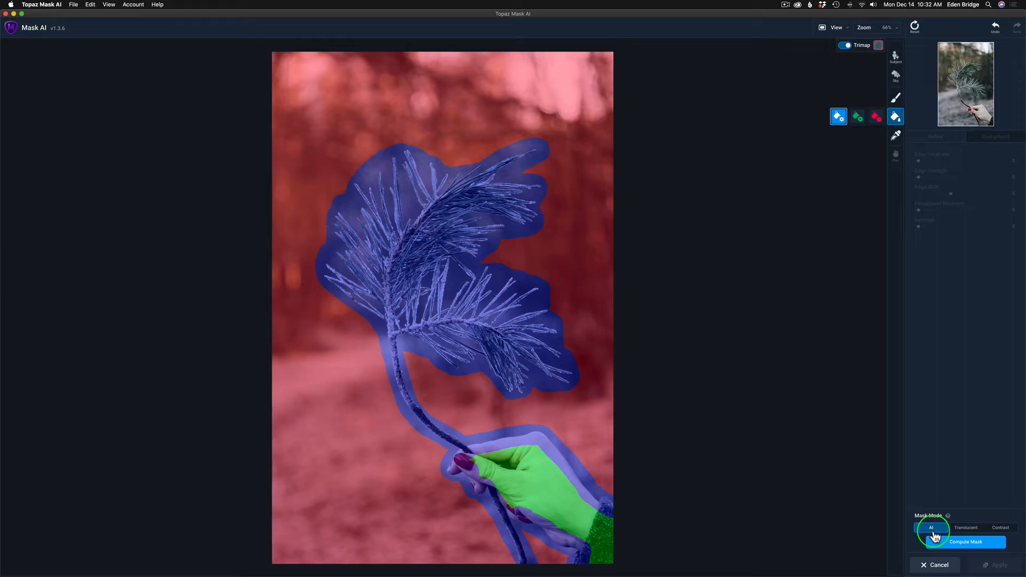
mouse_move(966, 531)
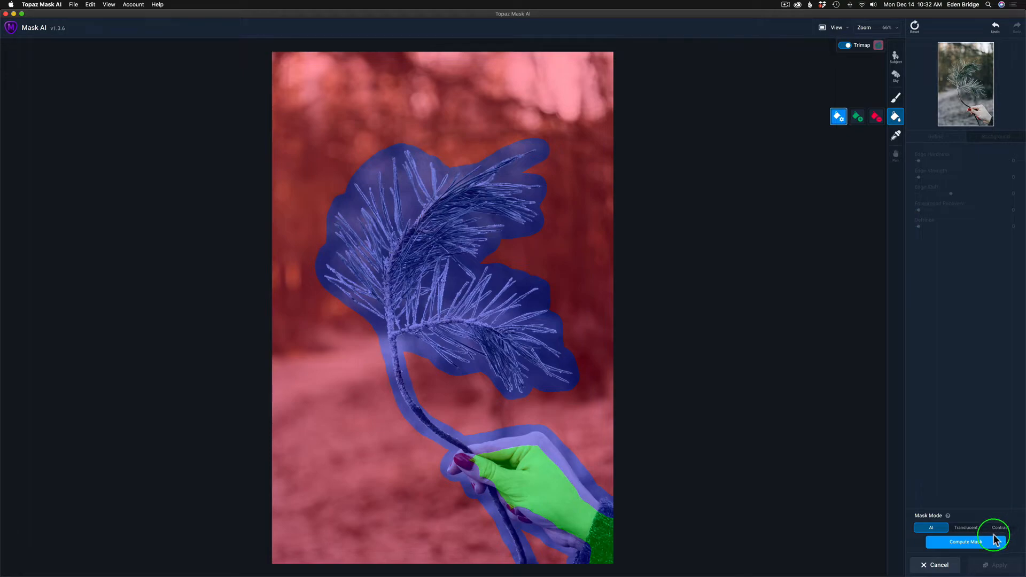
mouse_move(966, 542)
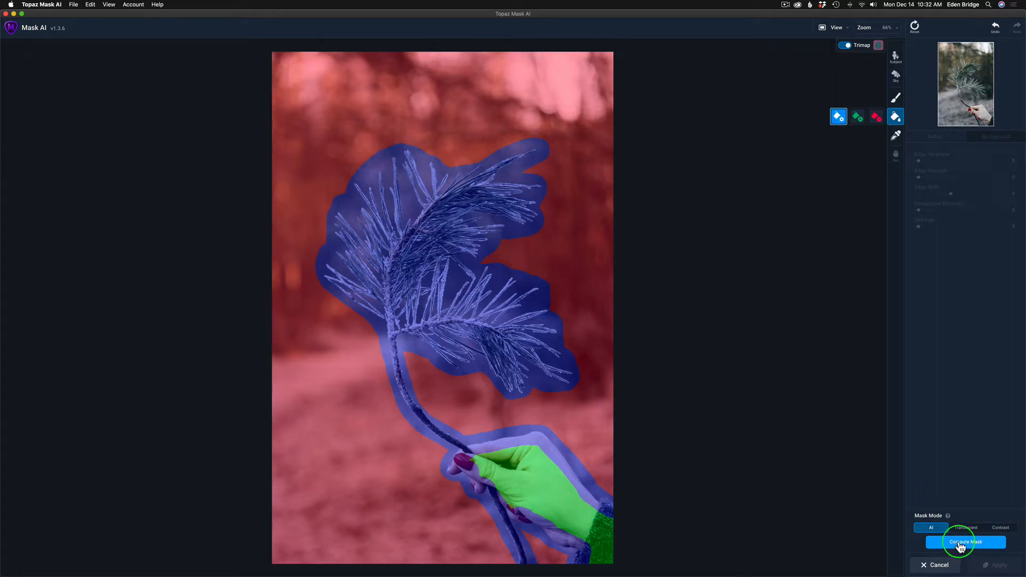
click(966, 542)
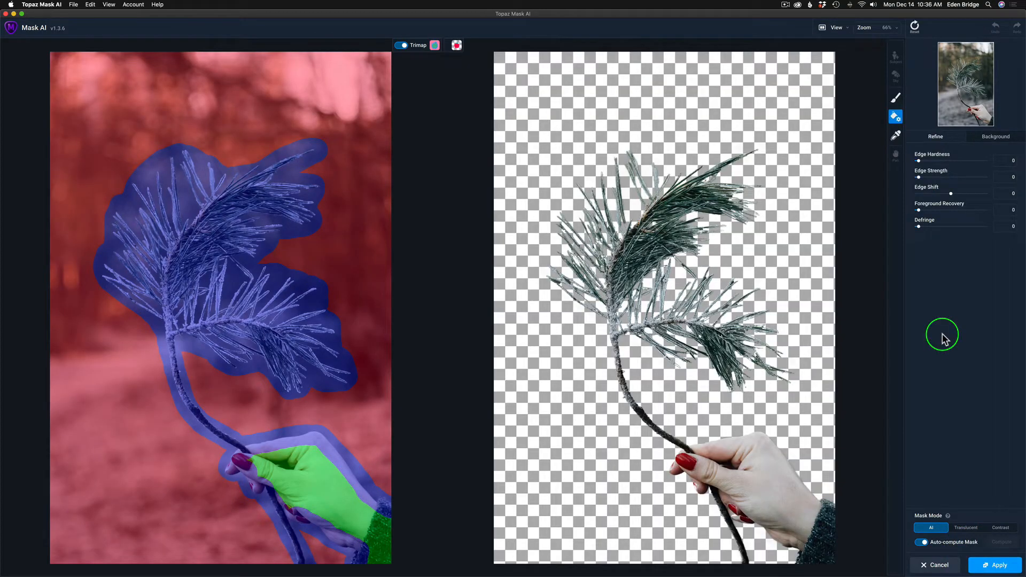
mouse_move(351, 123)
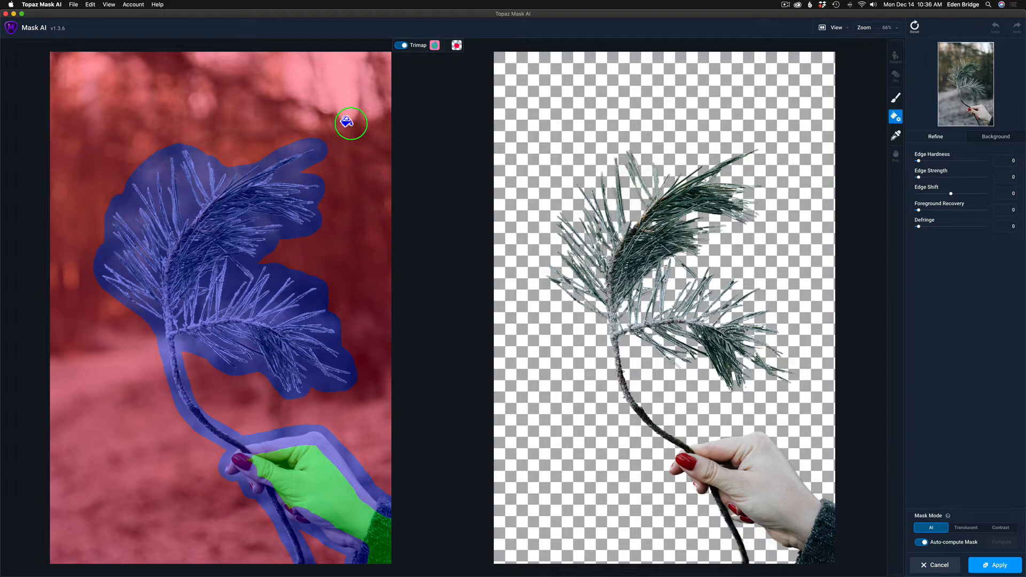
mouse_move(298, 125)
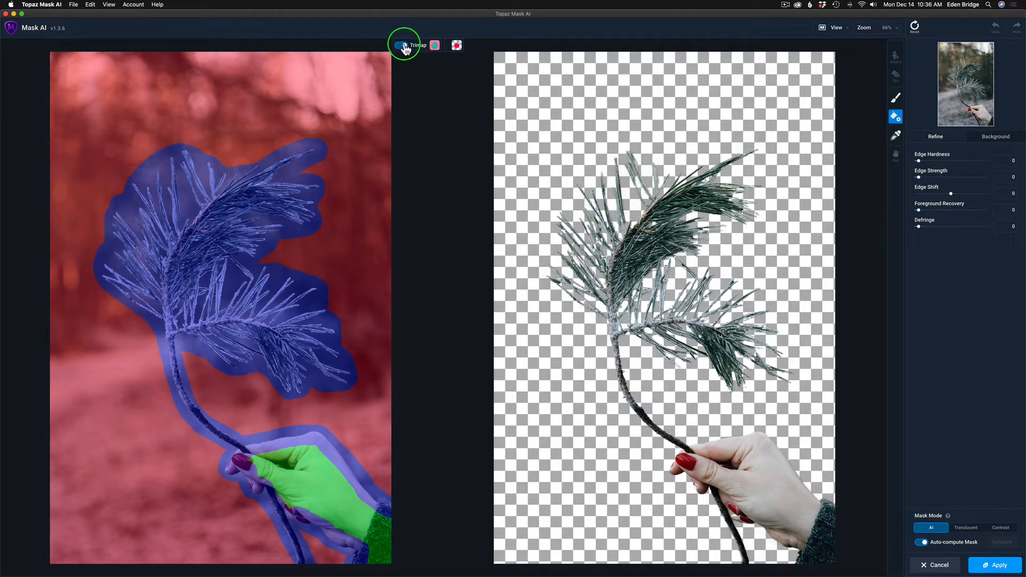
- Turn off the Trimap switch so the original photo shows beside the cutout
click(398, 45)
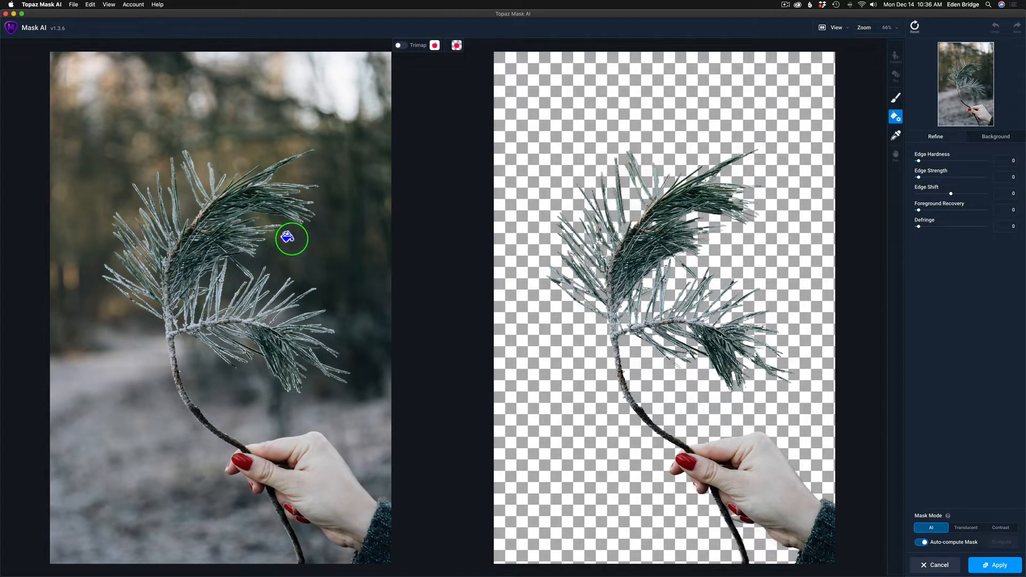
mouse_move(256, 156)
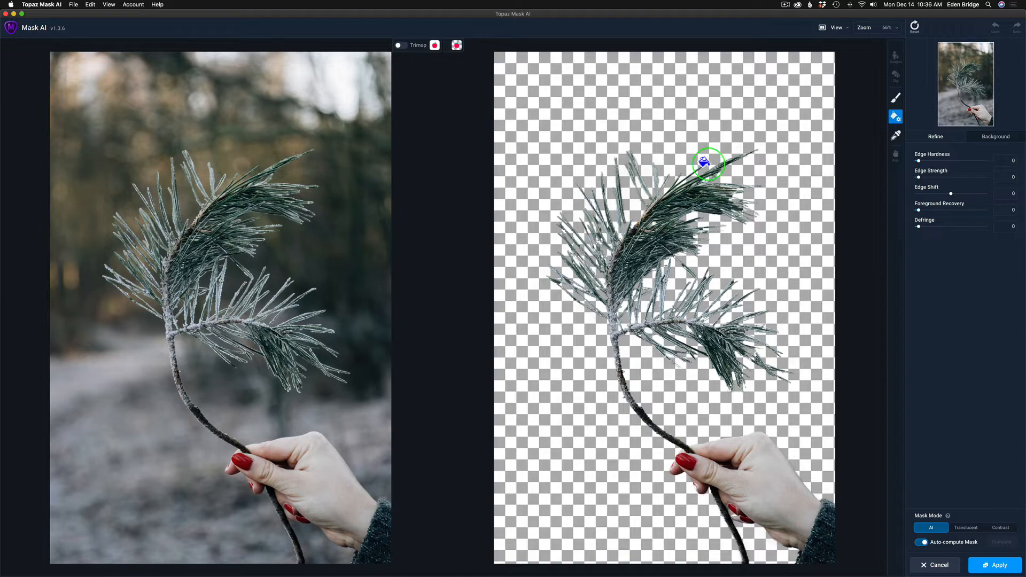
- Switch to the Background panel listing None, Blur, Color and Image replacements
click(996, 136)
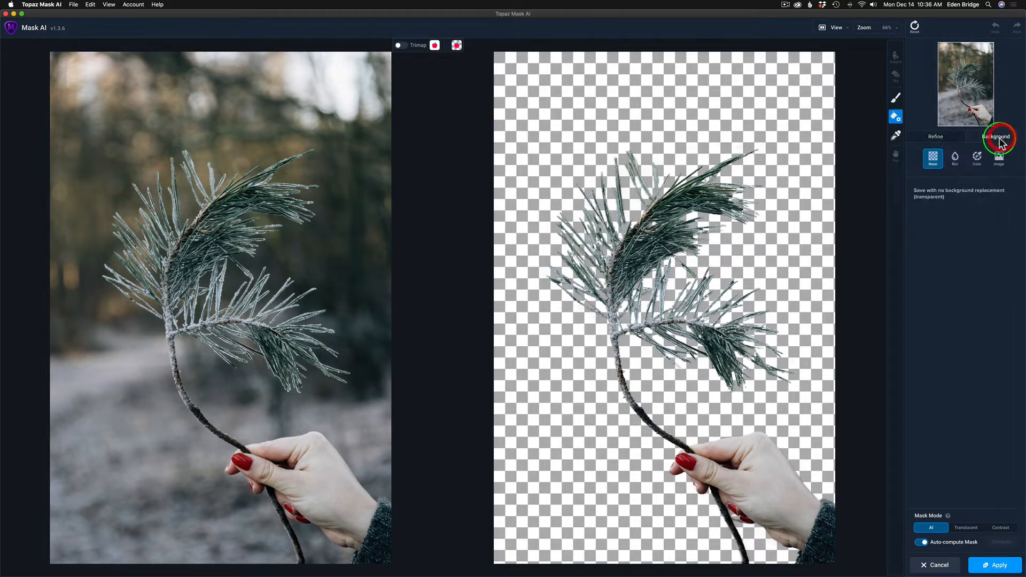
mouse_move(933, 160)
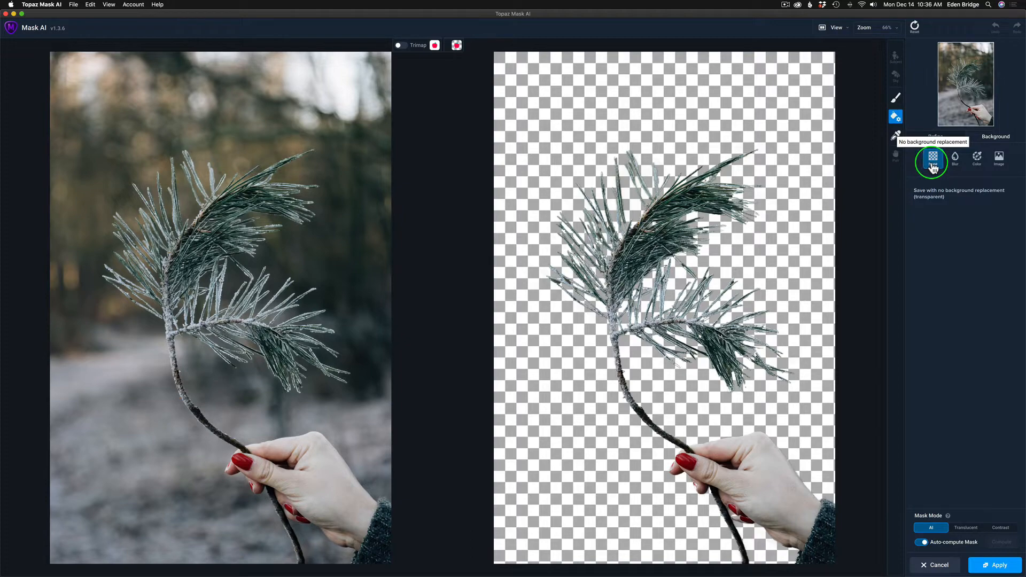
mouse_move(956, 161)
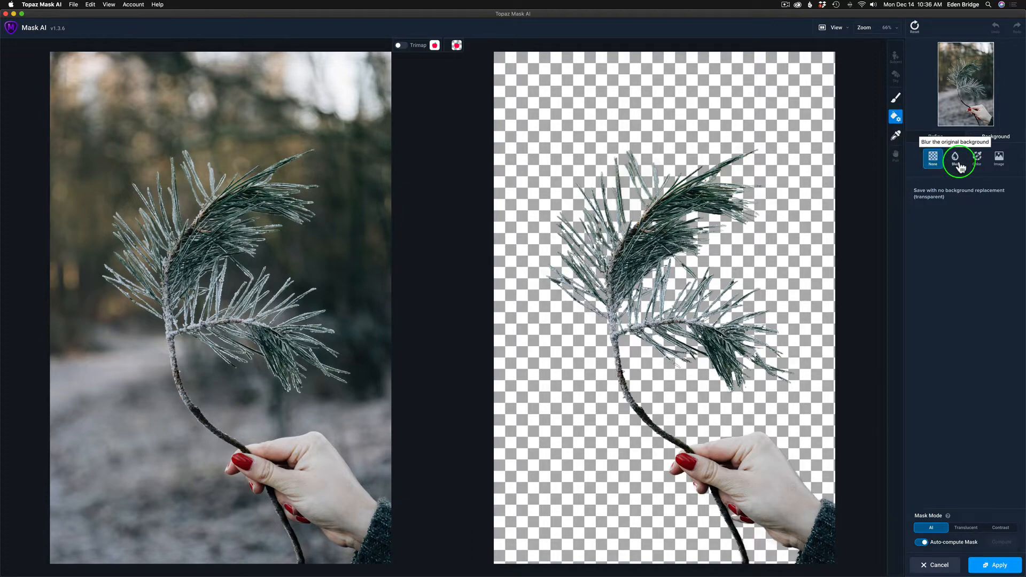
mouse_move(977, 163)
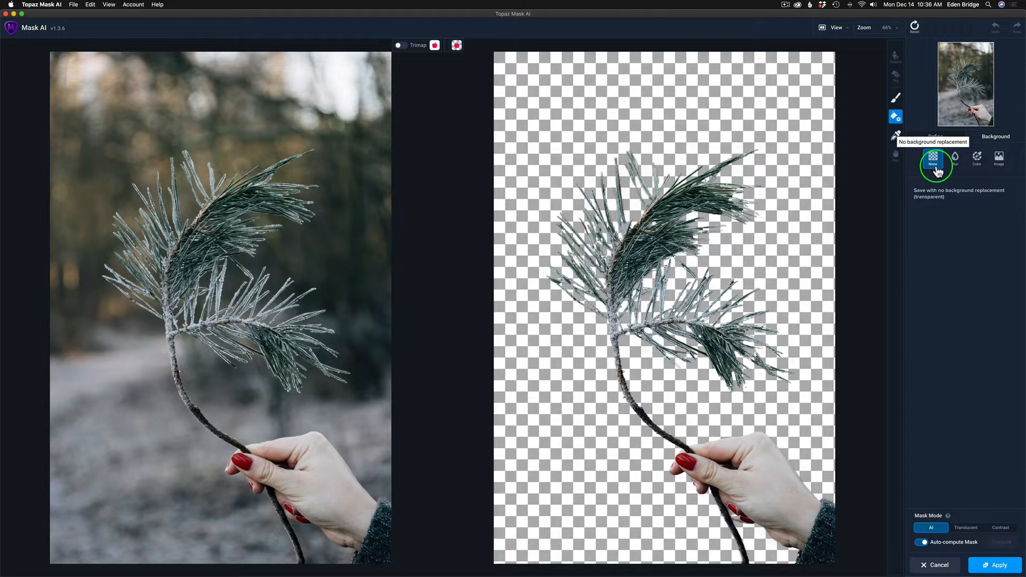
- Choose Blur so the original woodland behind the branch is blurred
click(955, 157)
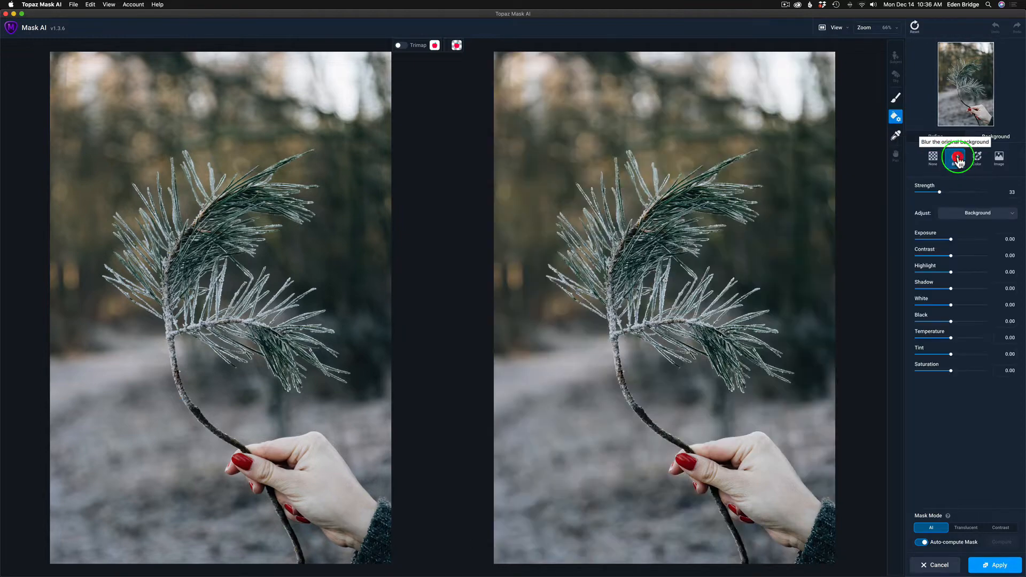
click(956, 157)
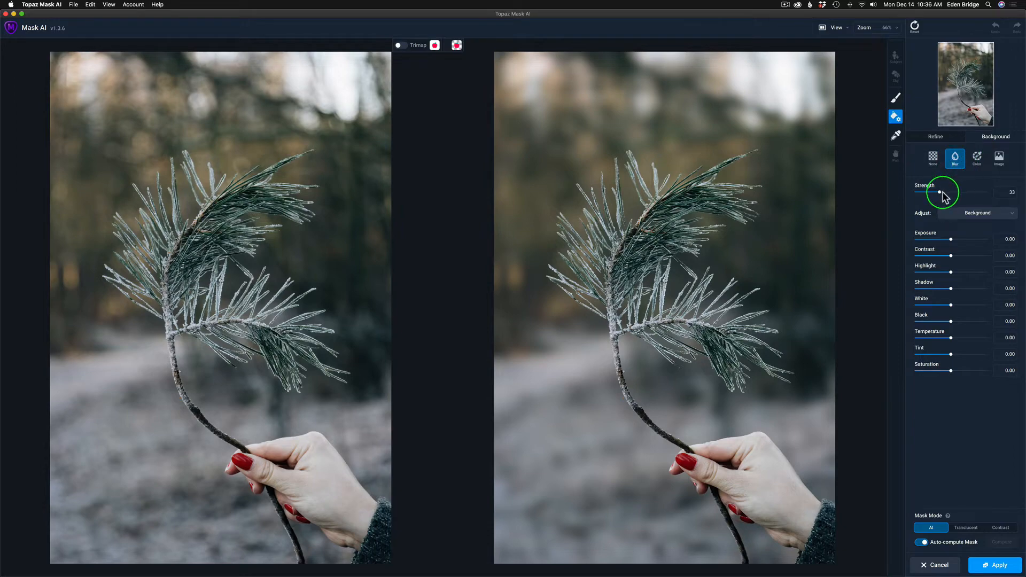
mouse_move(996, 195)
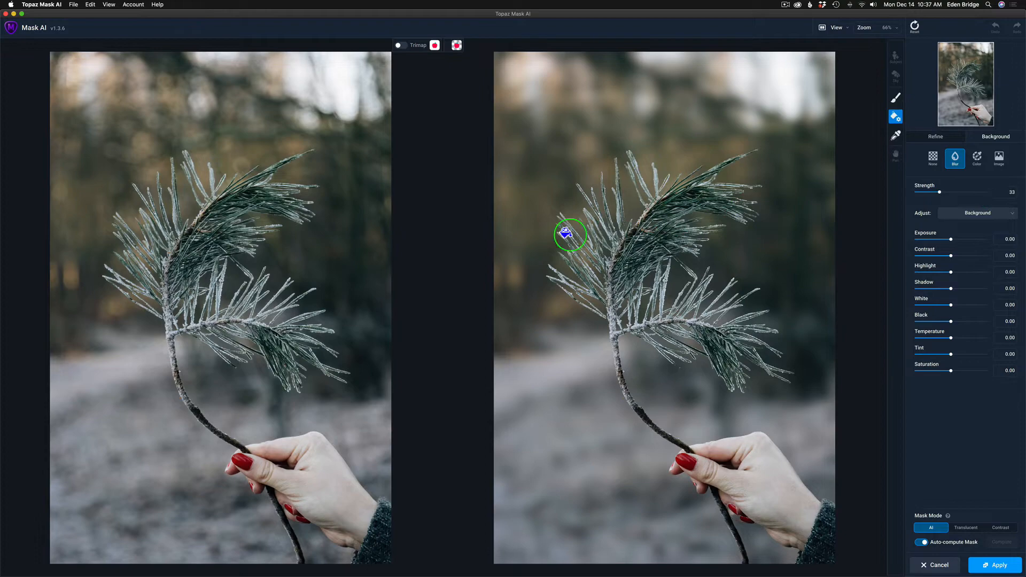
mouse_move(275, 237)
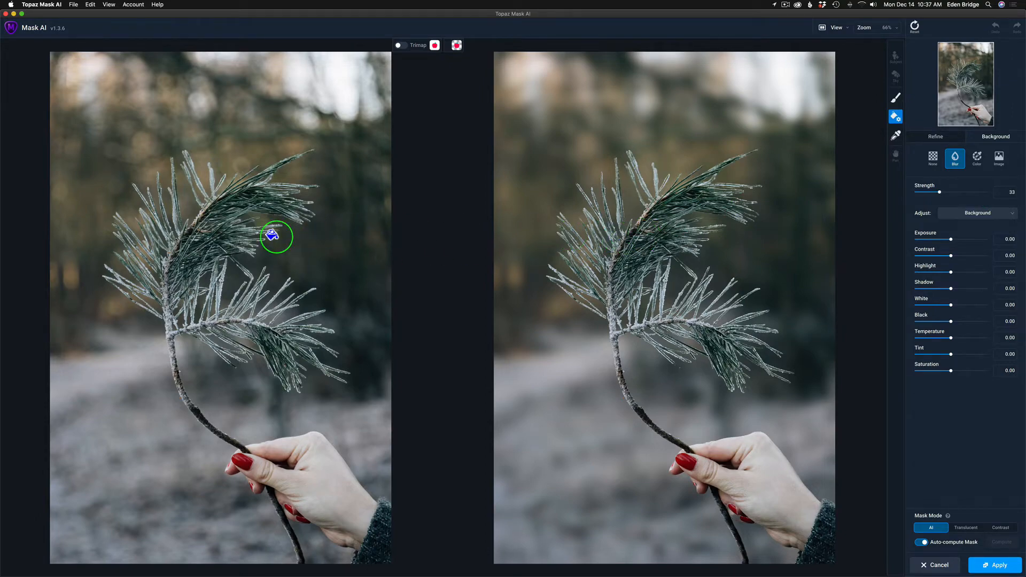
mouse_move(953, 226)
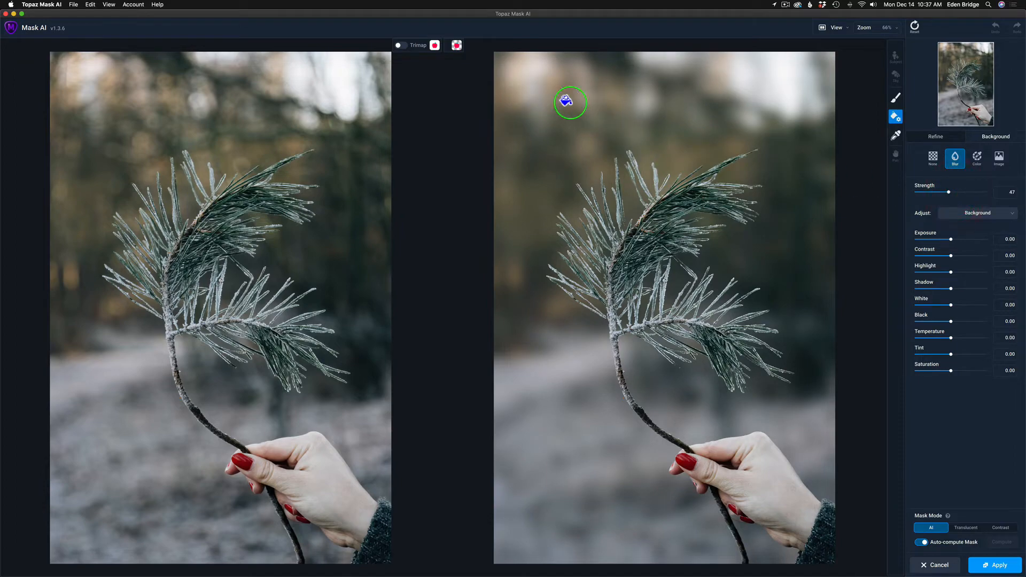
mouse_move(770, 108)
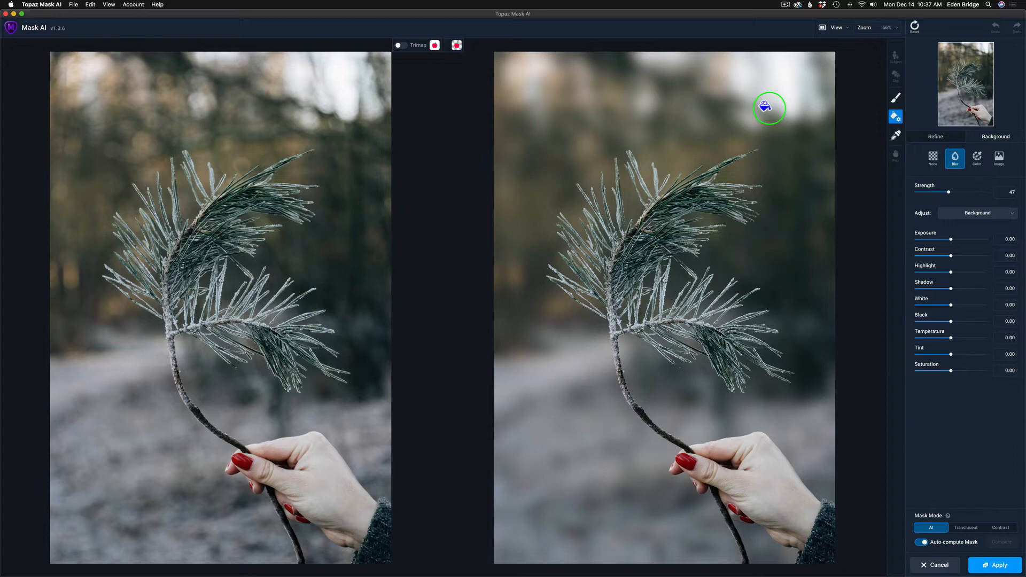
mouse_move(953, 237)
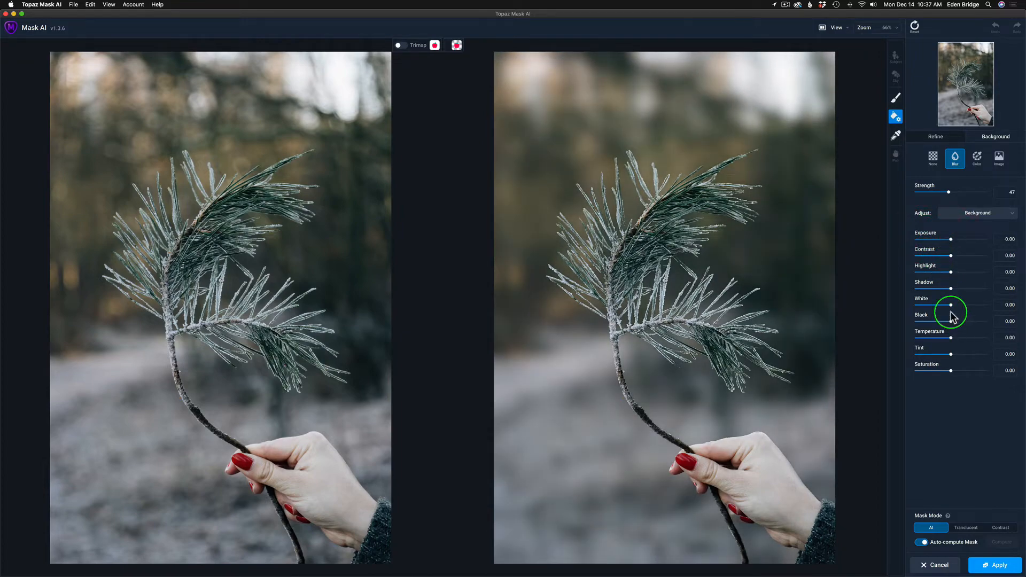
mouse_move(952, 348)
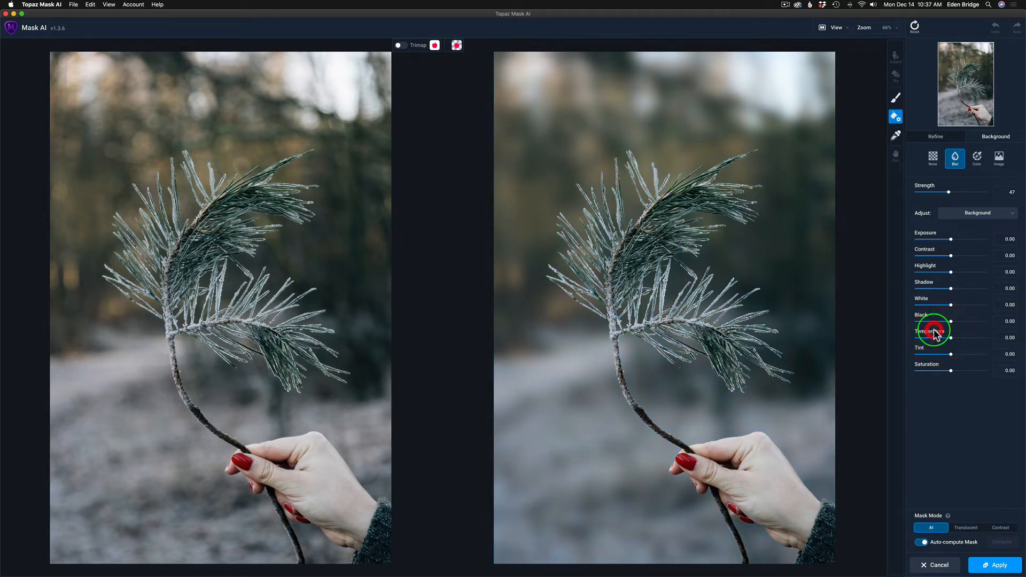
mouse_move(1022, 262)
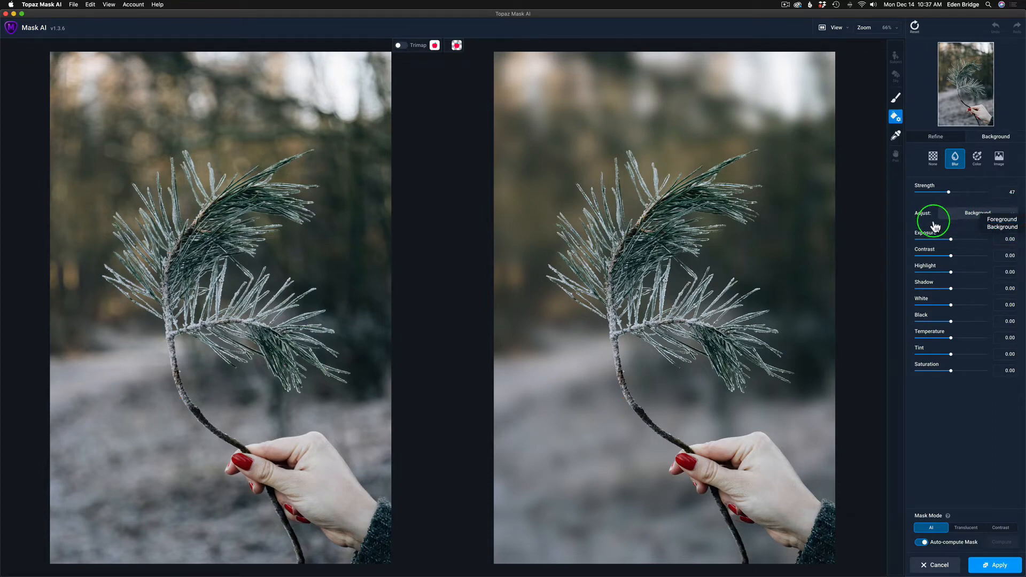
click(985, 213)
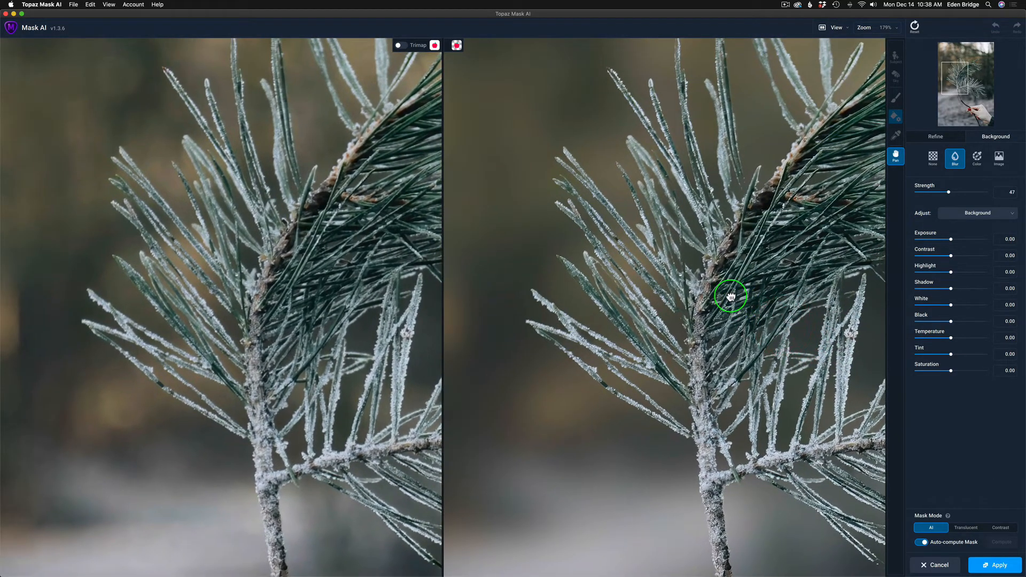
- Brush Keep strokes along the frosted needles near the stem, then zoom back out
click(896, 117)
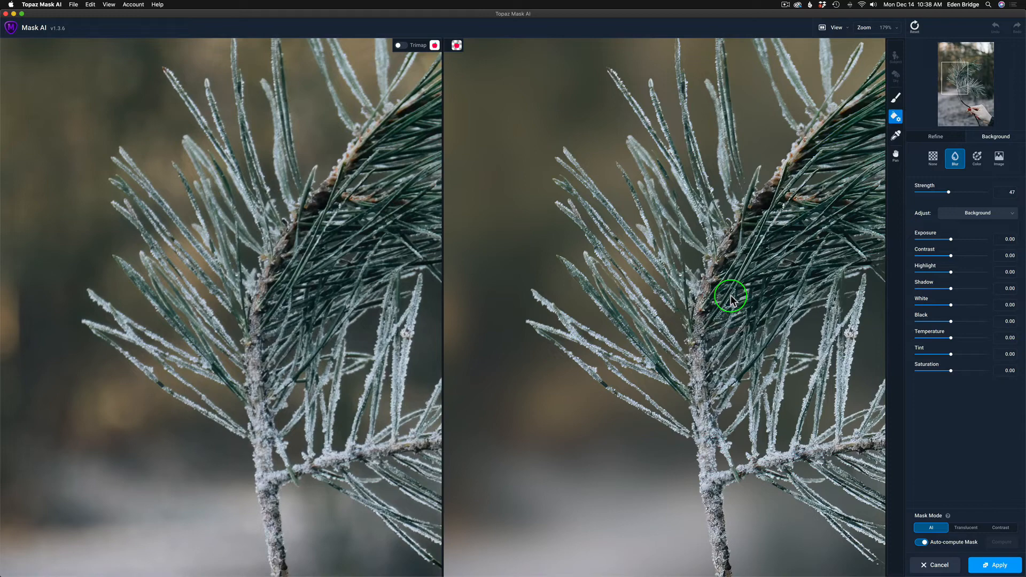
mouse_move(807, 114)
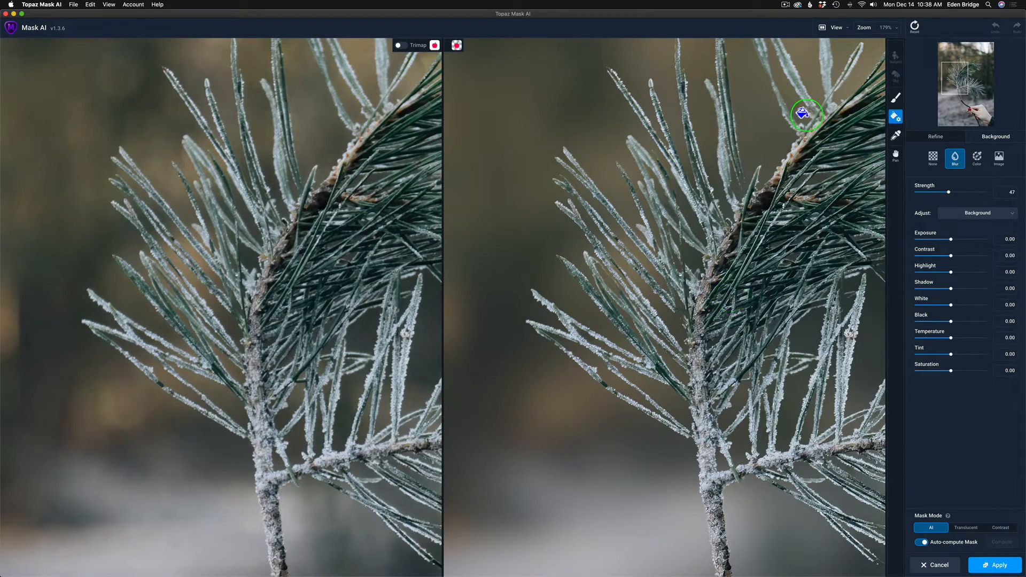
mouse_move(858, 103)
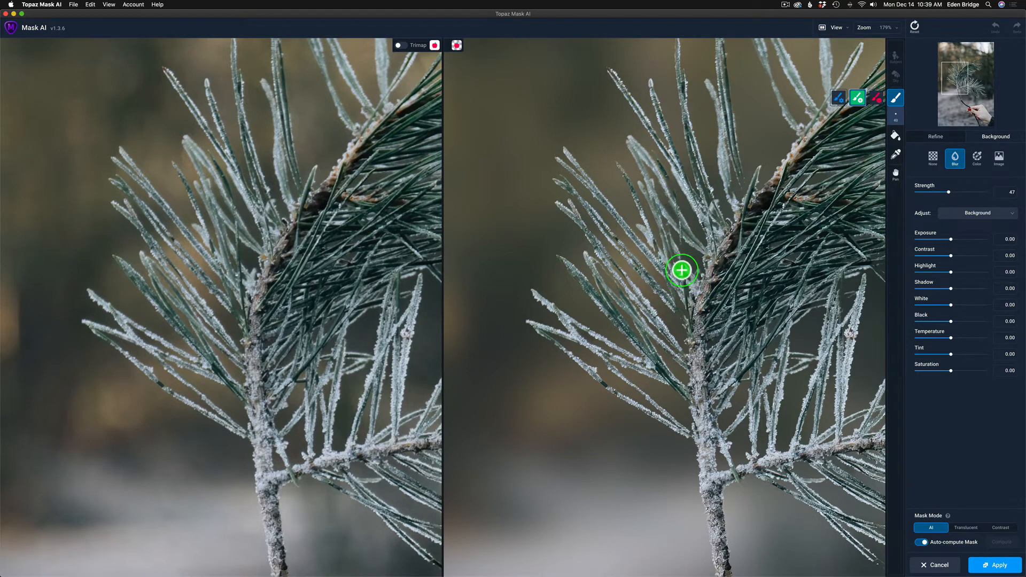
mouse_move(691, 316)
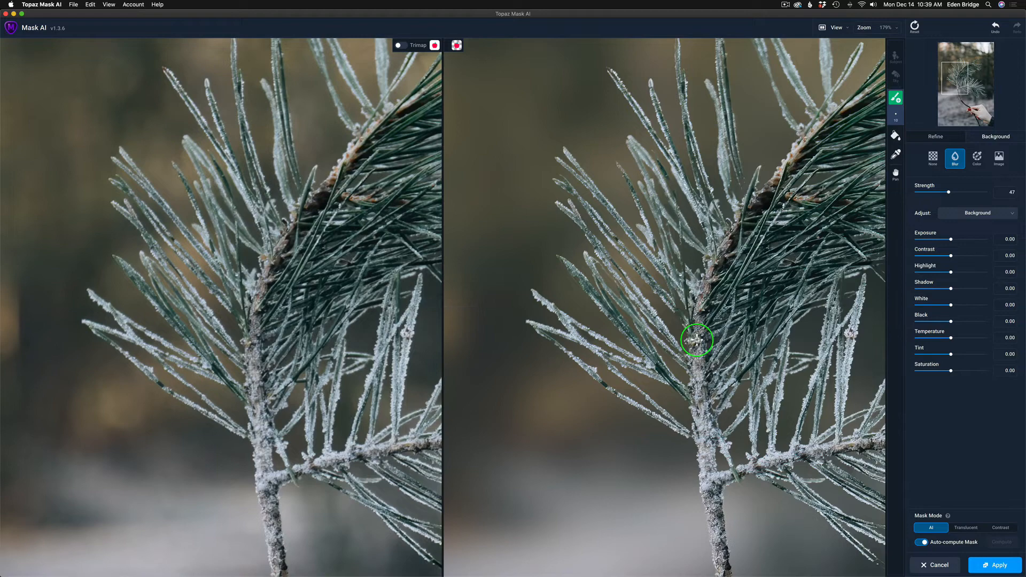
mouse_move(697, 280)
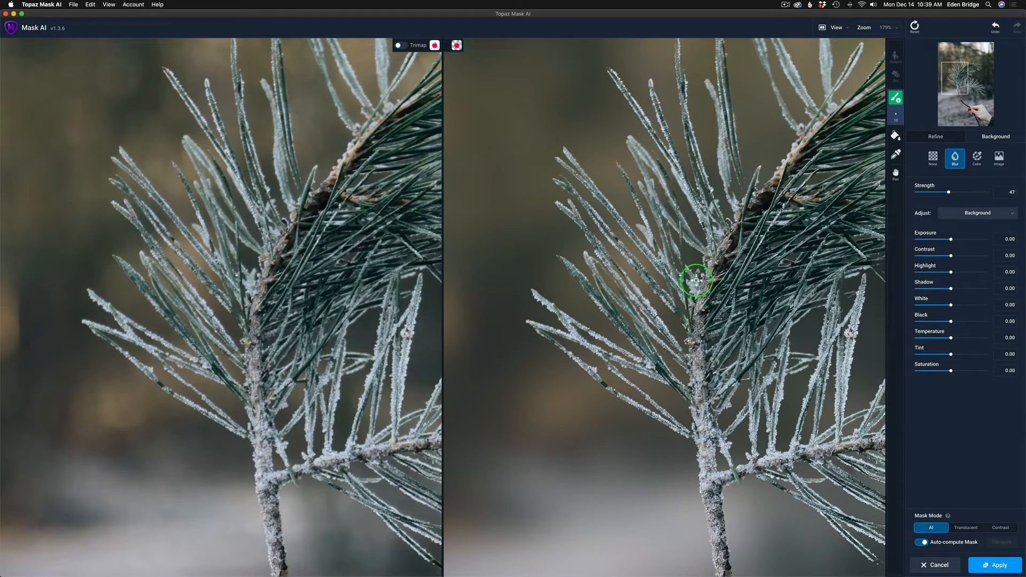
mouse_move(666, 193)
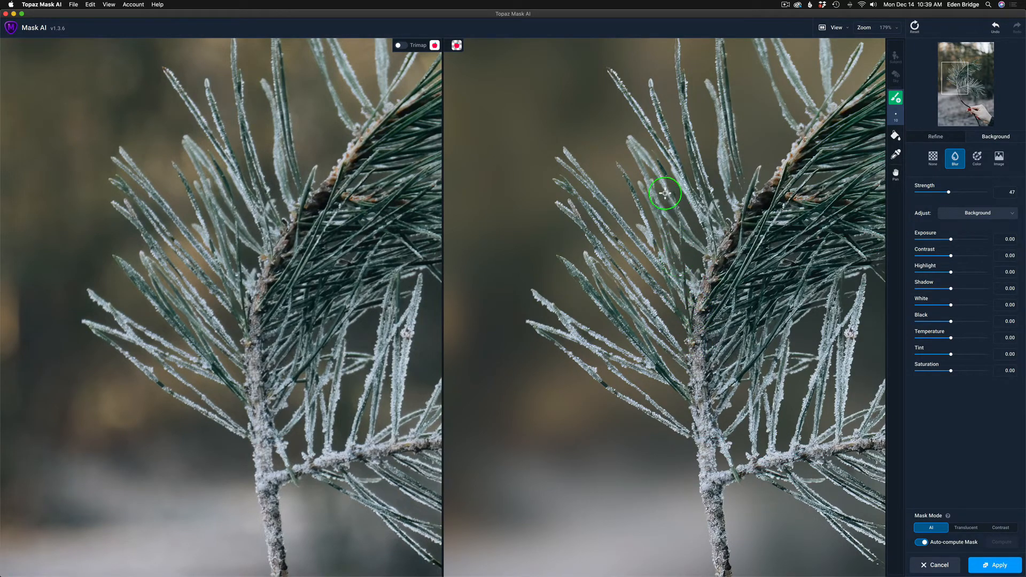
mouse_move(660, 197)
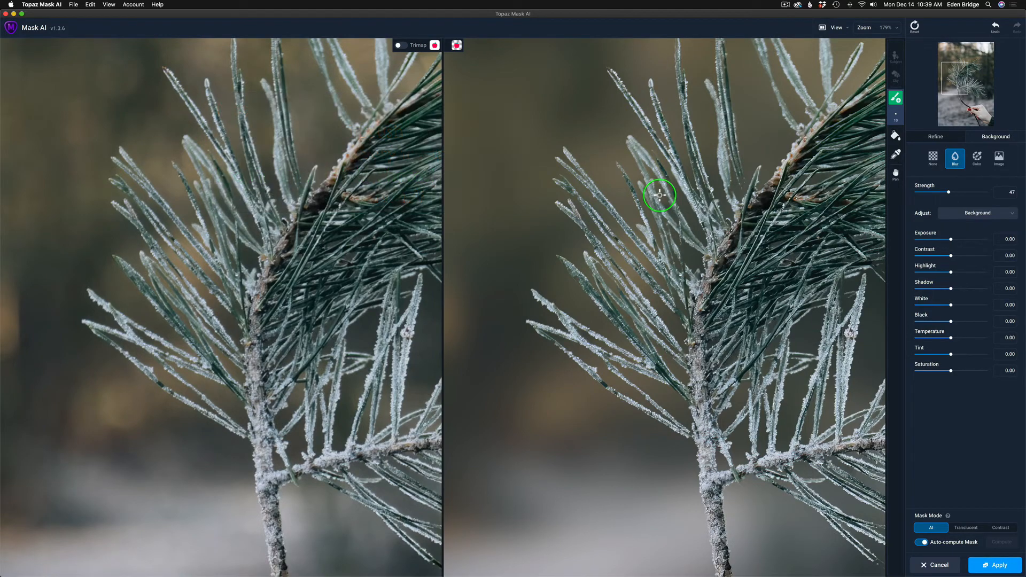
scroll(down, 3)
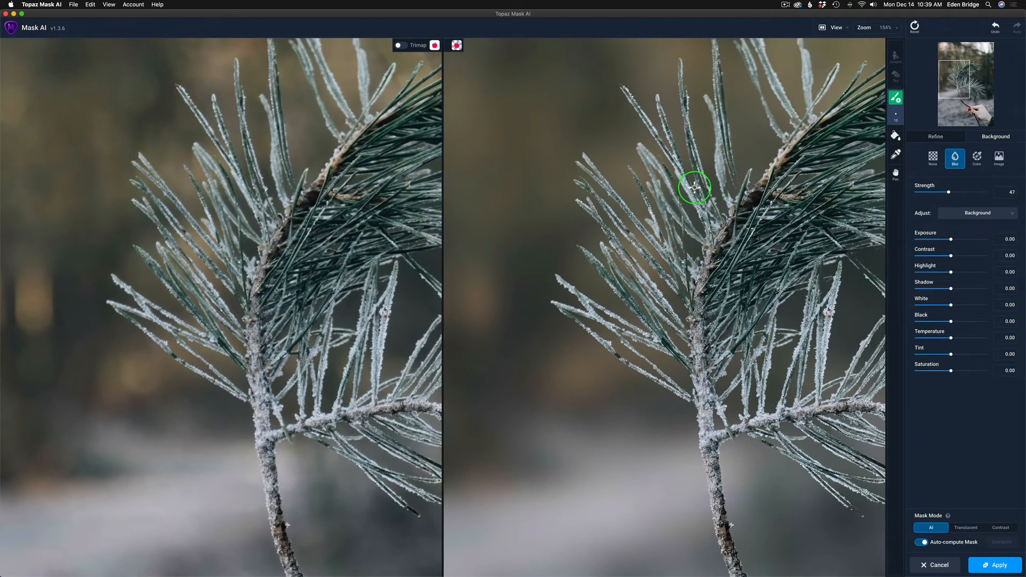
scroll(down, 3)
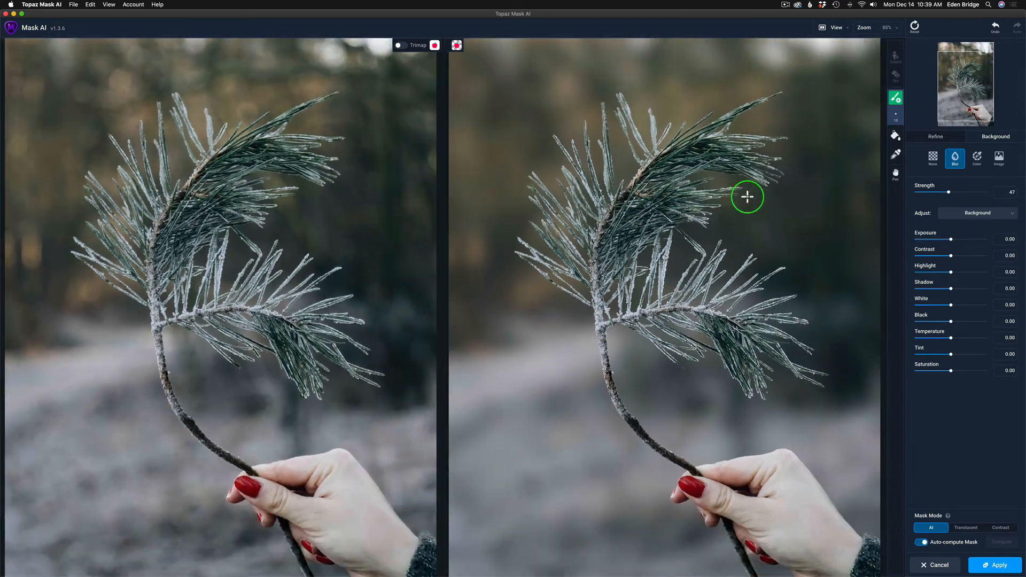
scroll(down, 3)
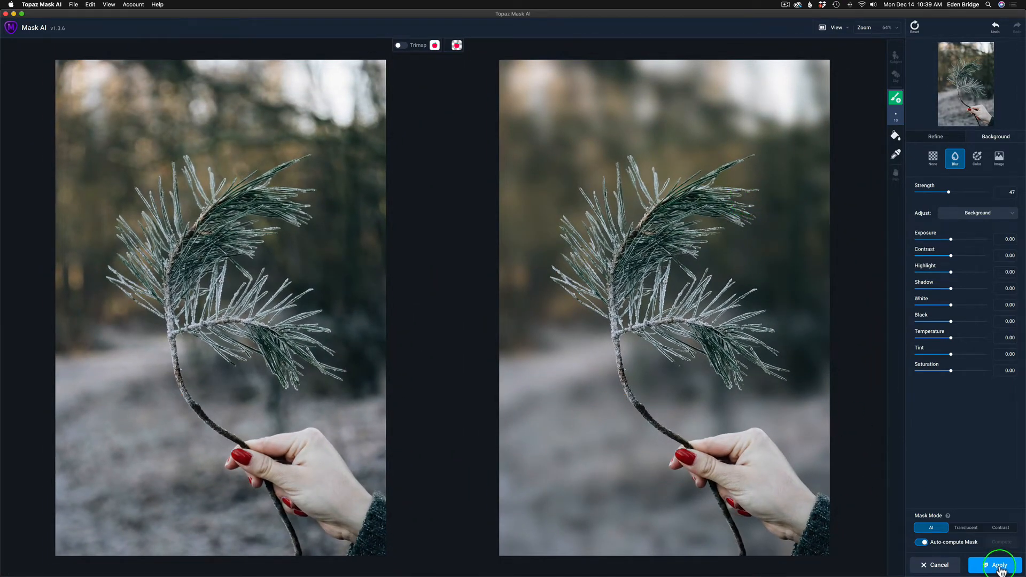
- Apply the masked result as a Composite, returning the blurred-background layer to Photoshop
click(996, 564)
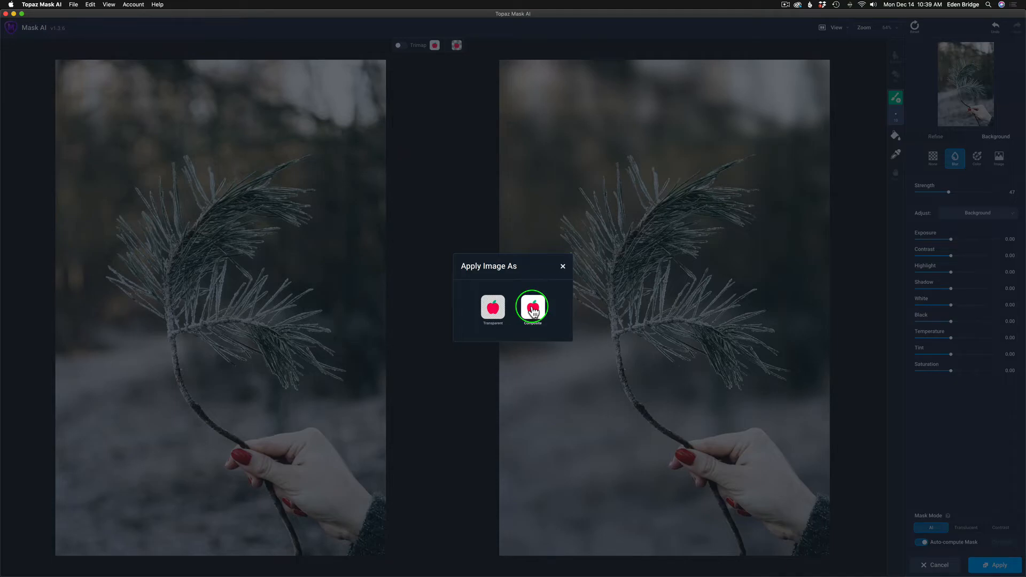
click(532, 306)
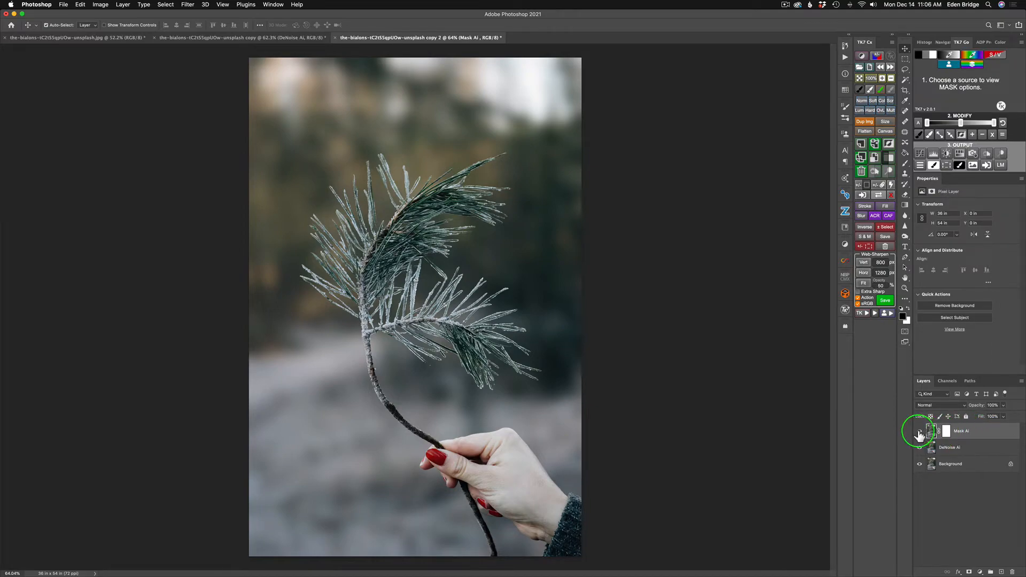
click(921, 433)
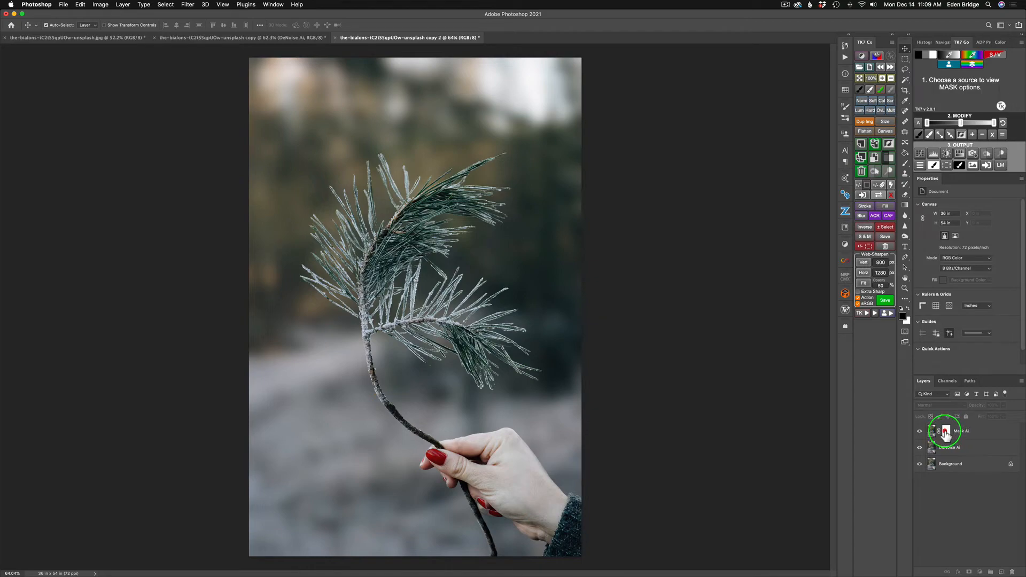
click(946, 431)
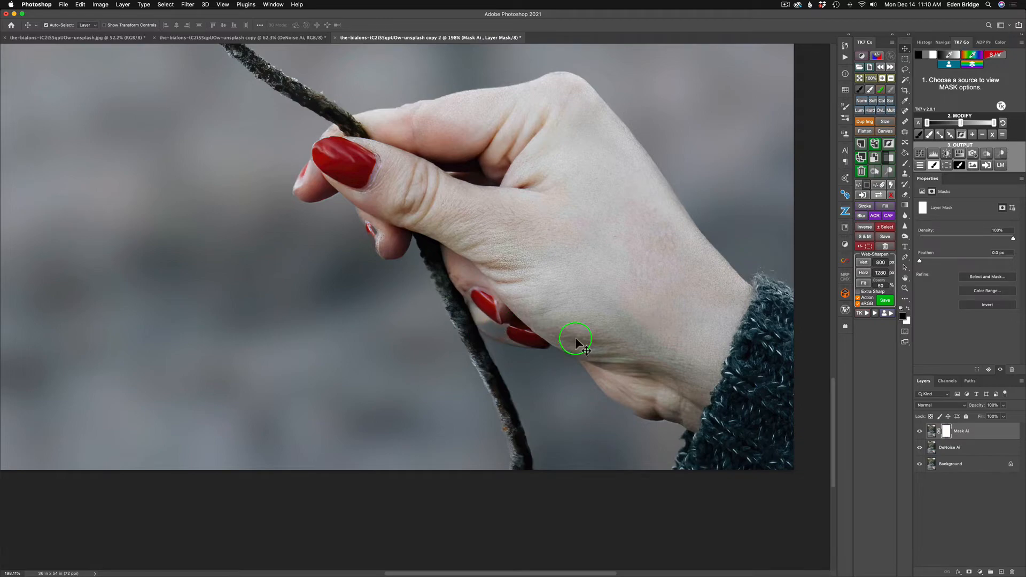
mouse_move(562, 377)
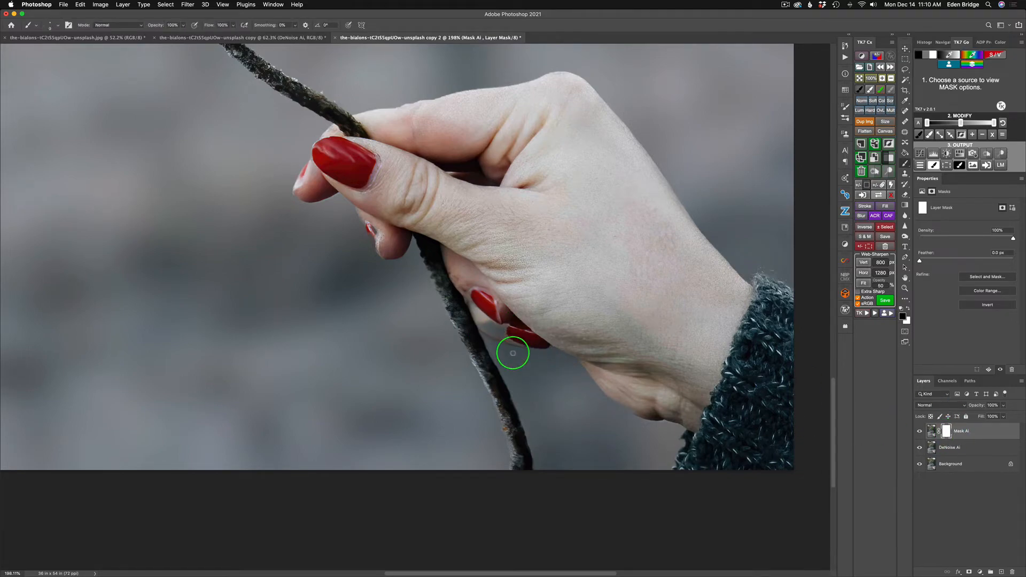
mouse_move(480, 317)
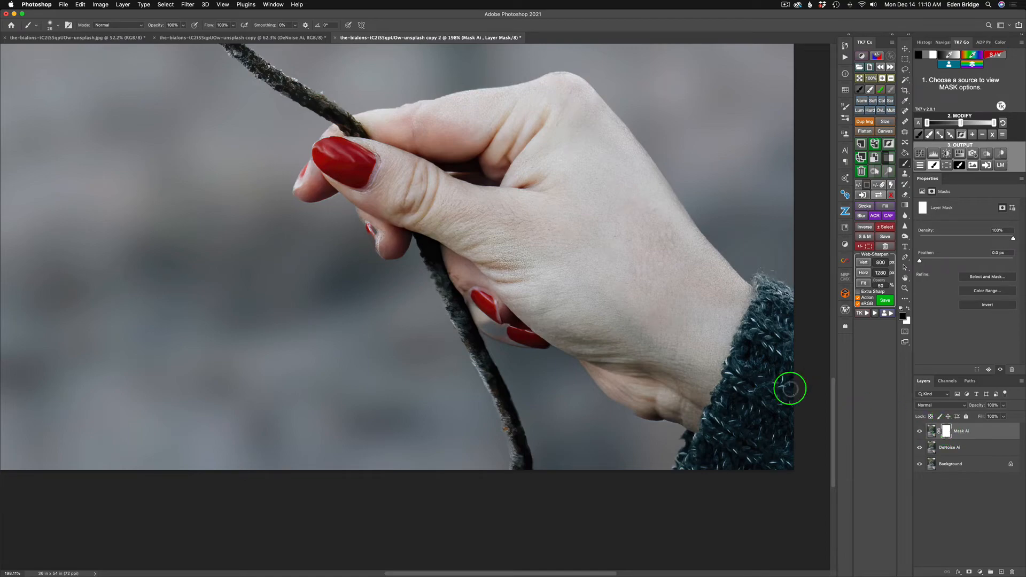
mouse_move(483, 290)
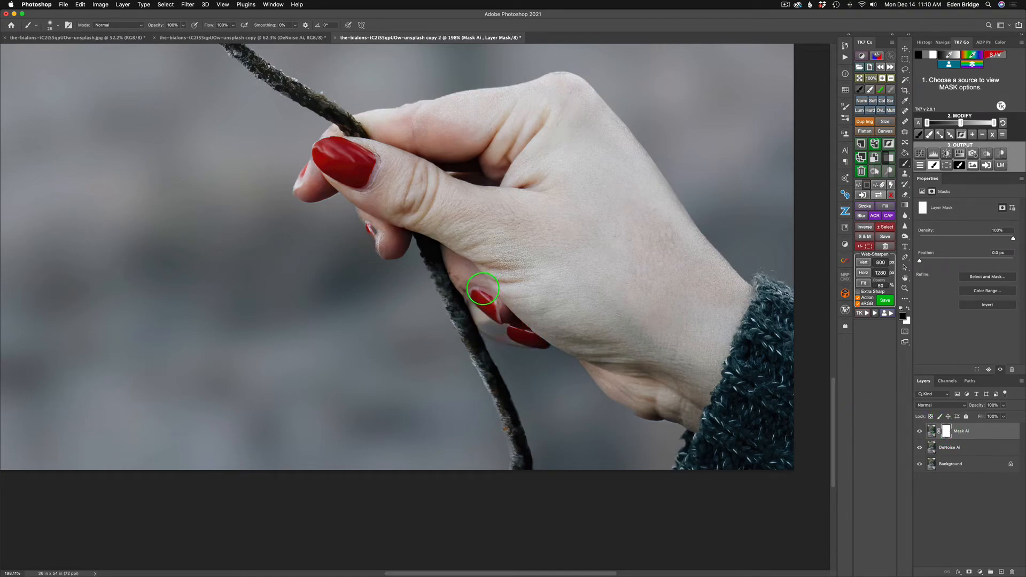
mouse_move(488, 323)
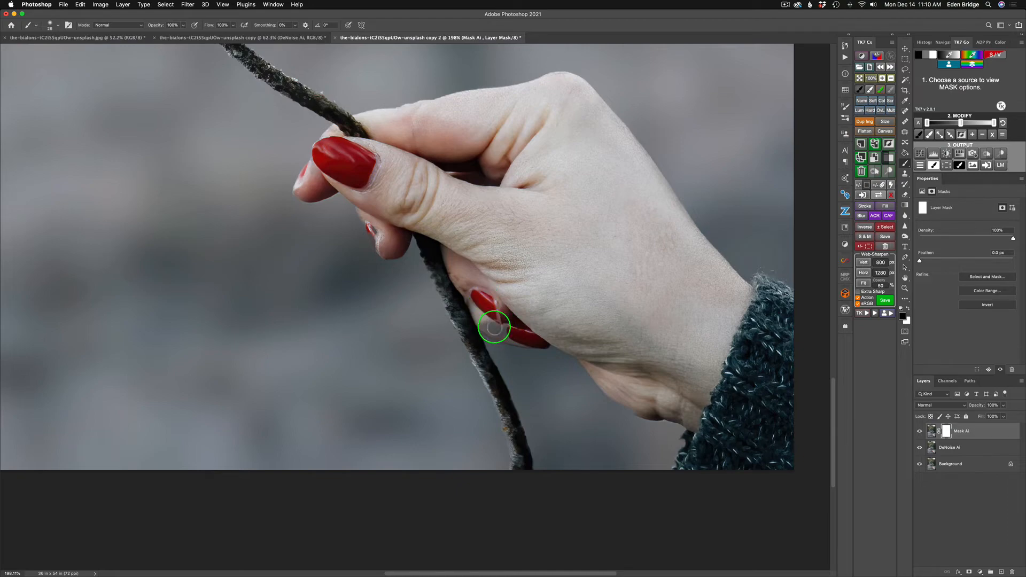
mouse_move(504, 331)
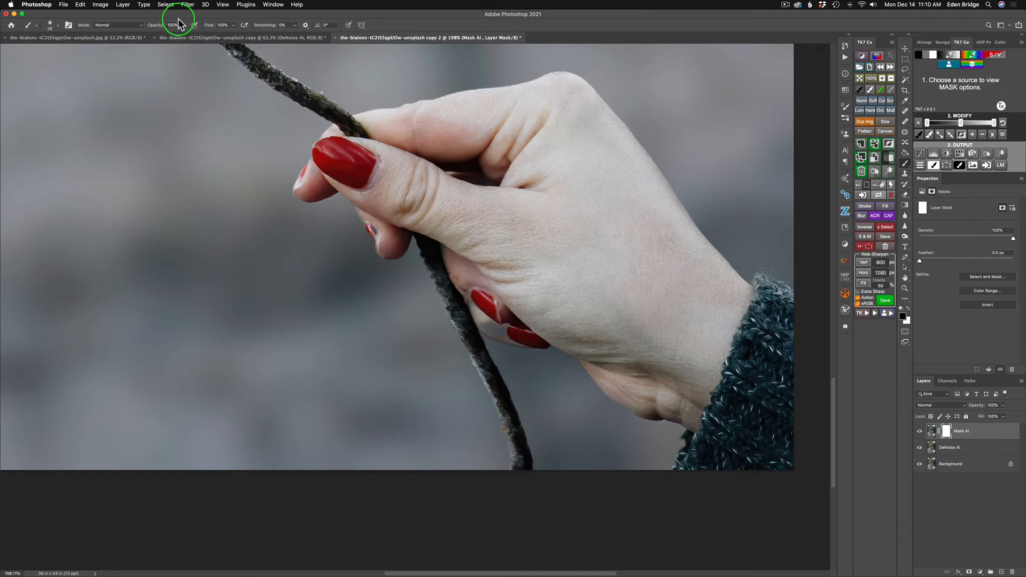
mouse_move(485, 321)
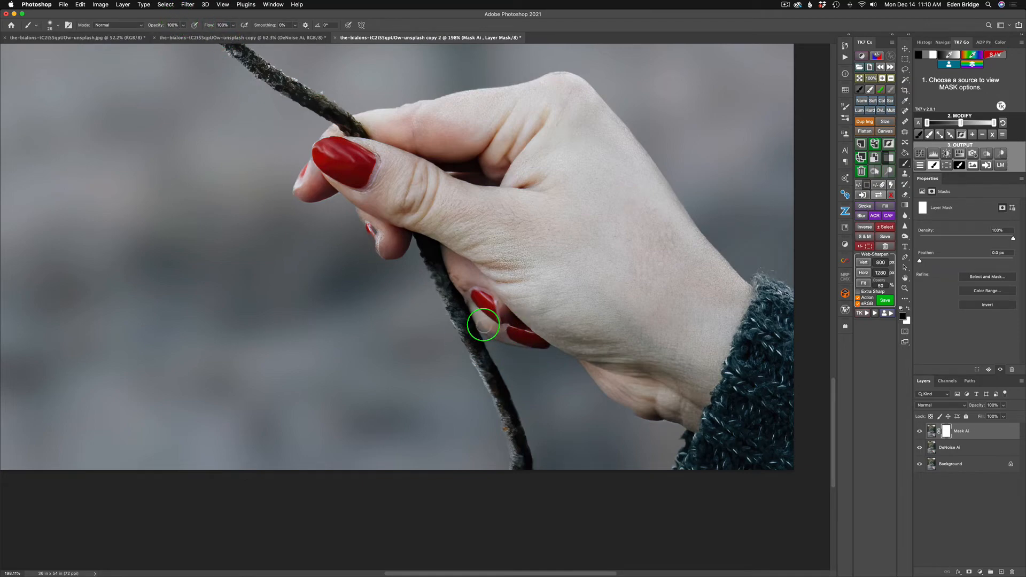
mouse_move(507, 333)
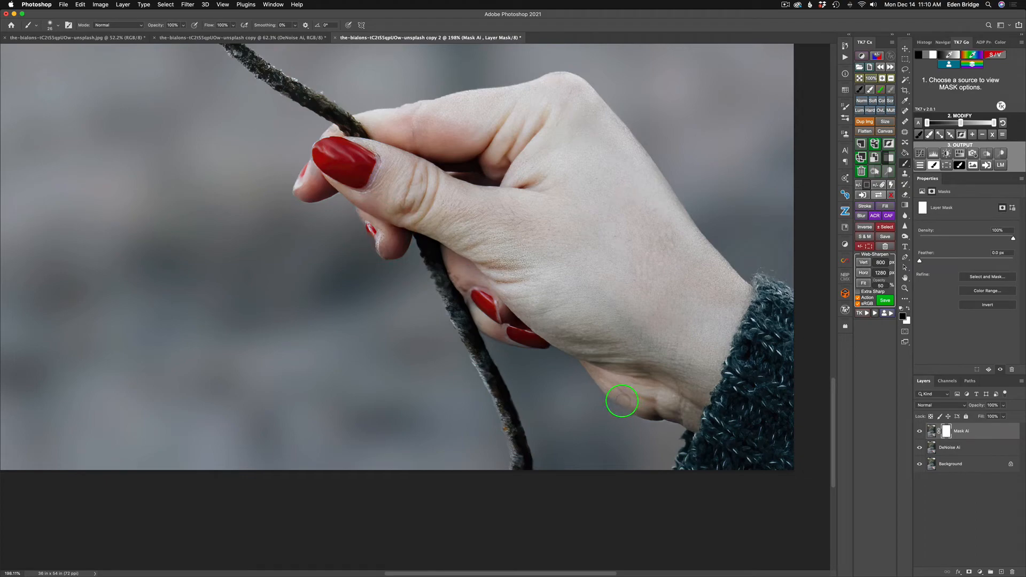
mouse_move(633, 404)
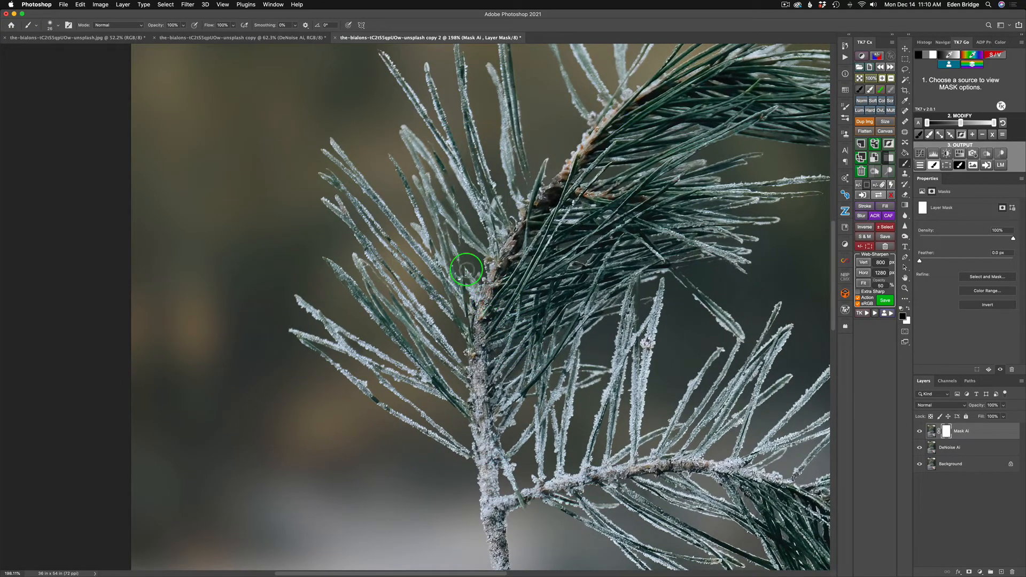
mouse_move(448, 255)
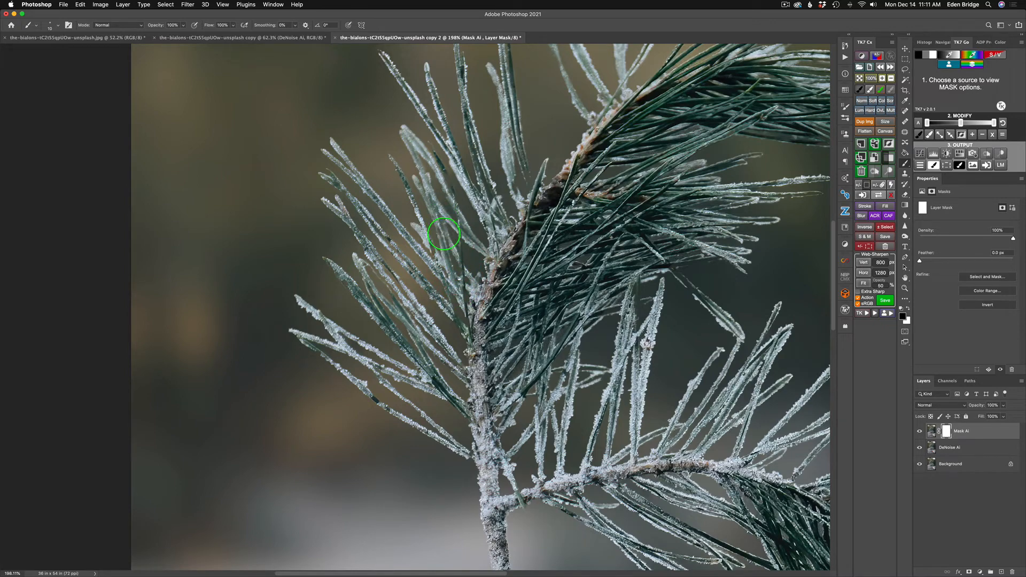
mouse_move(528, 262)
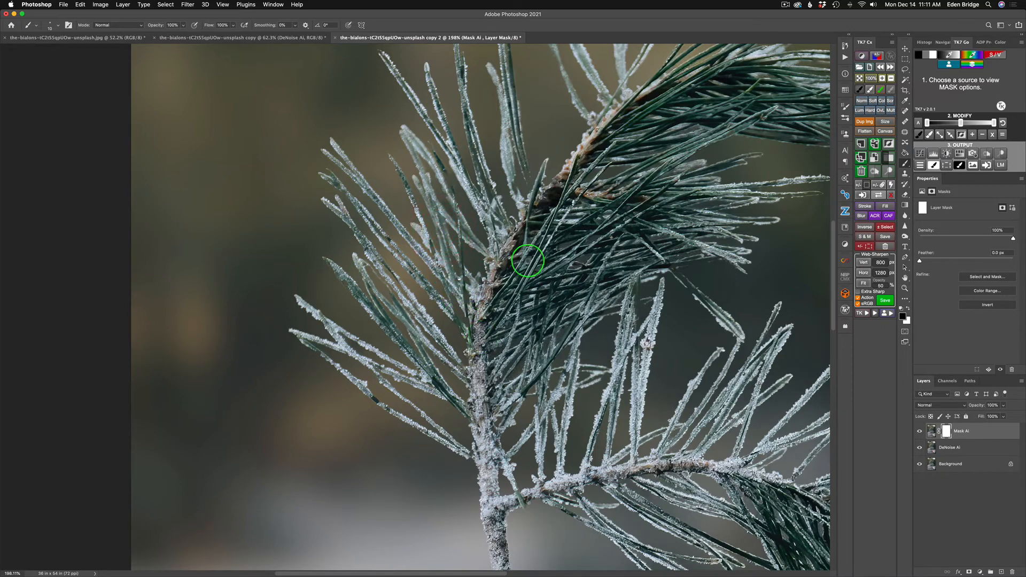
mouse_move(532, 191)
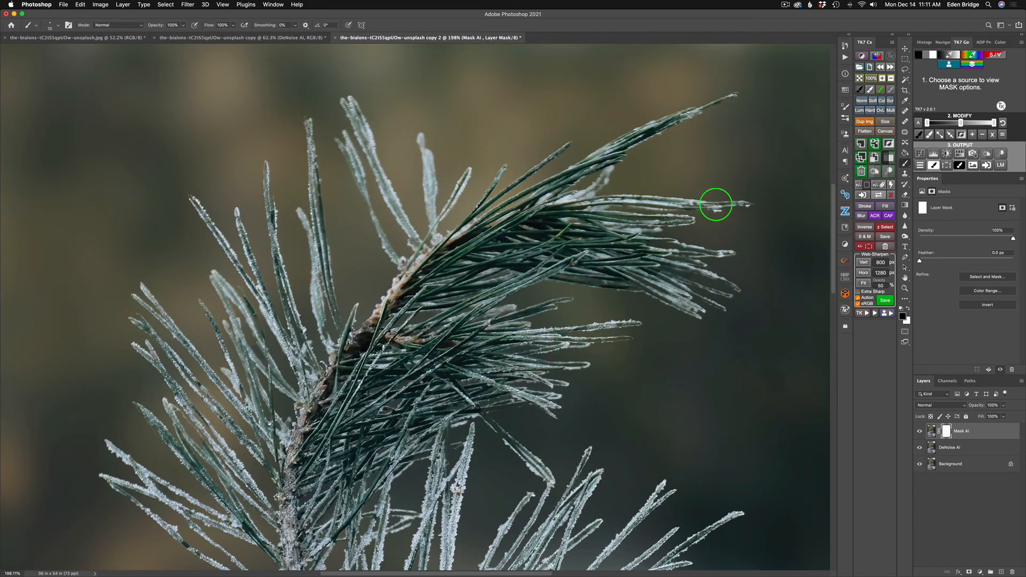
mouse_move(505, 247)
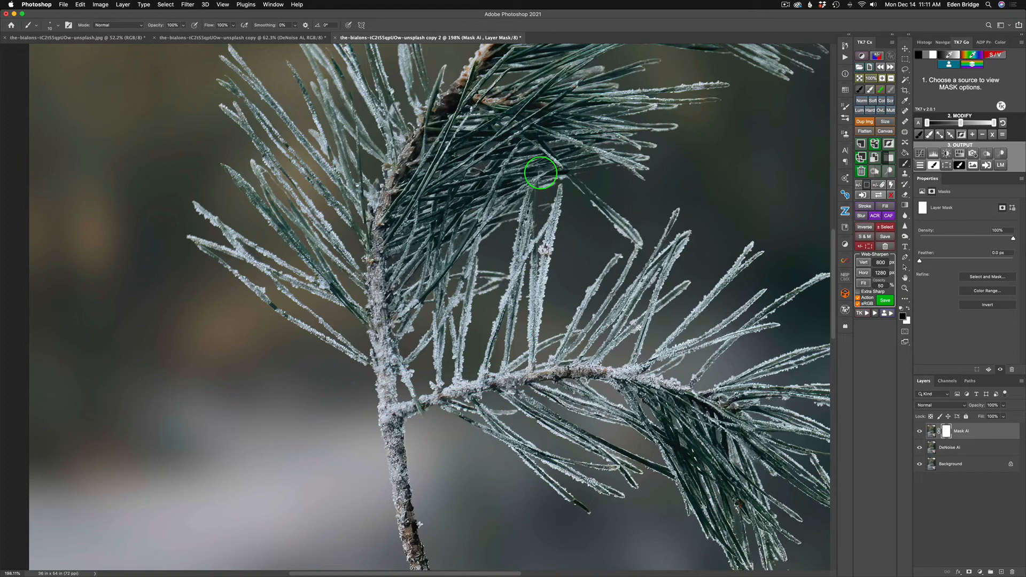
mouse_move(386, 339)
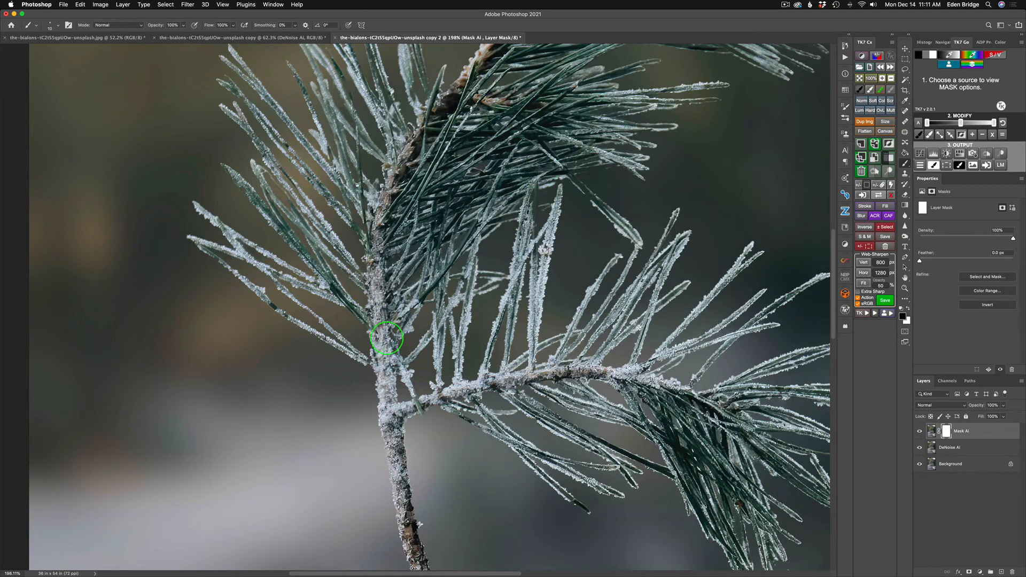
mouse_move(423, 416)
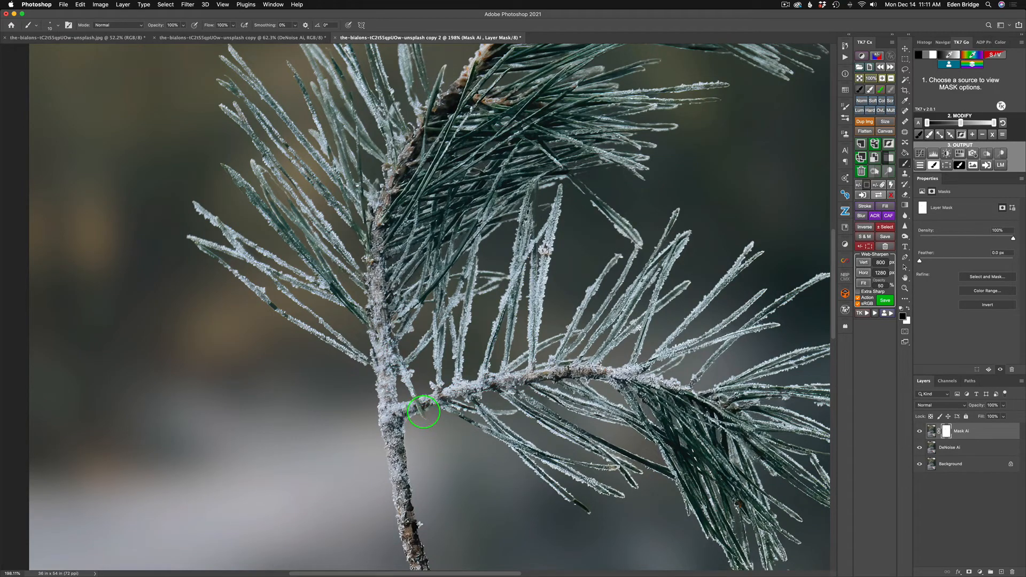
mouse_move(413, 395)
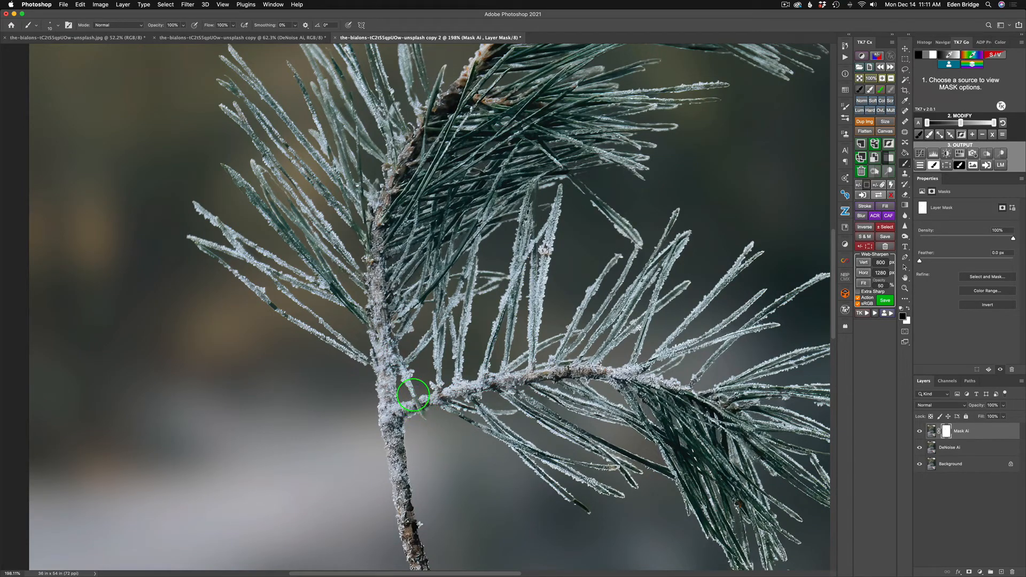
mouse_move(414, 416)
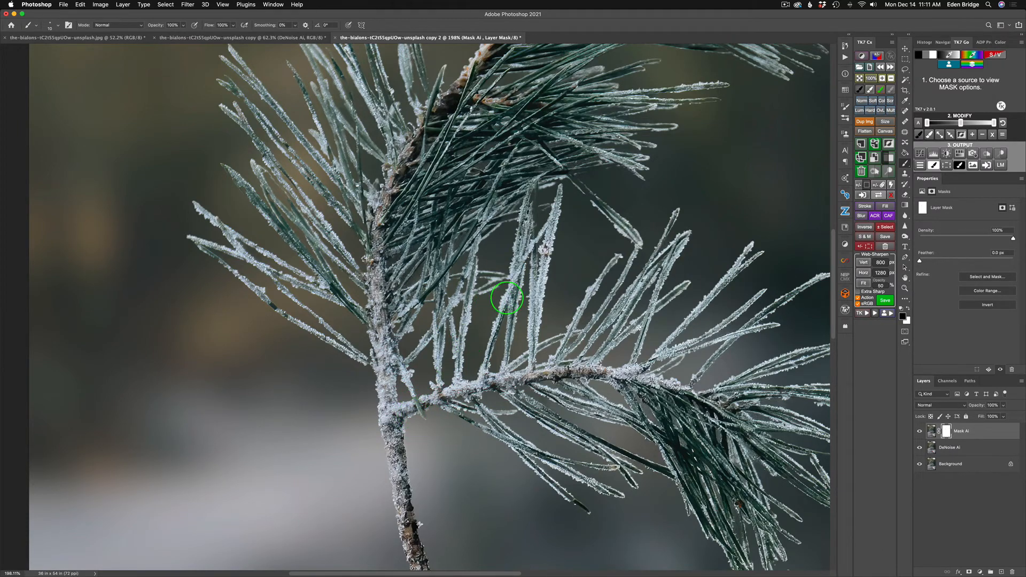
mouse_move(465, 321)
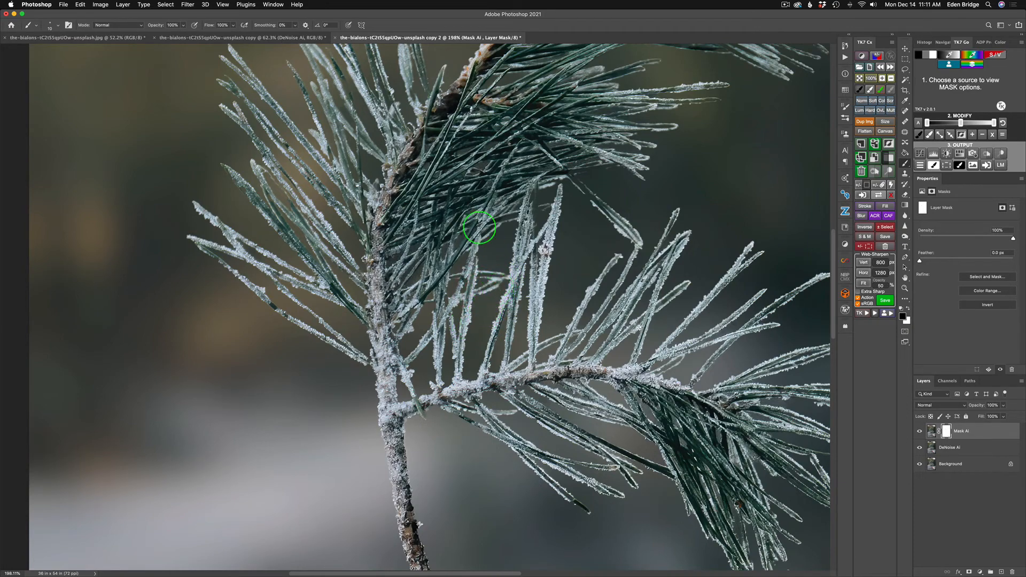
mouse_move(410, 85)
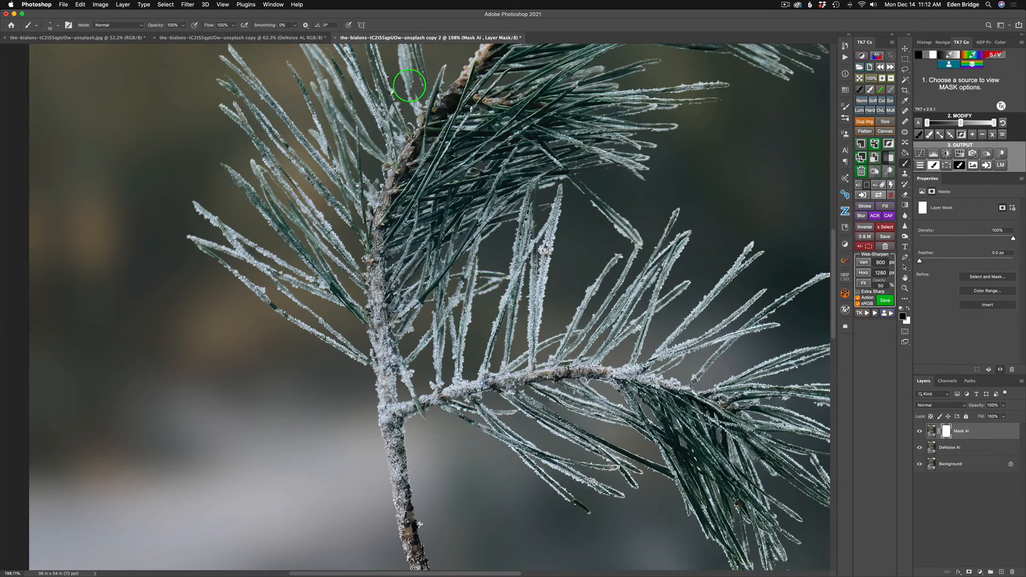
mouse_move(410, 92)
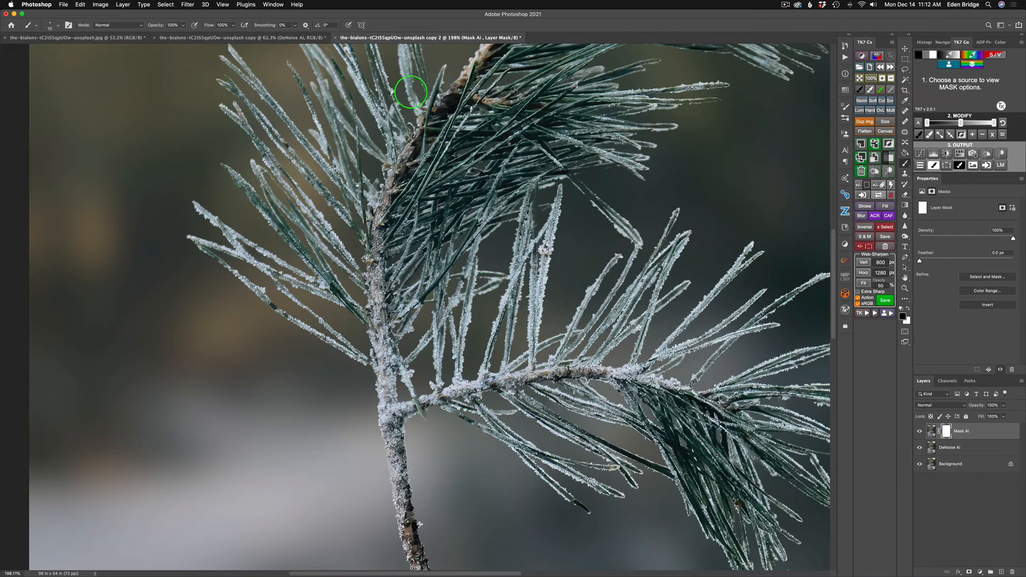
mouse_move(549, 348)
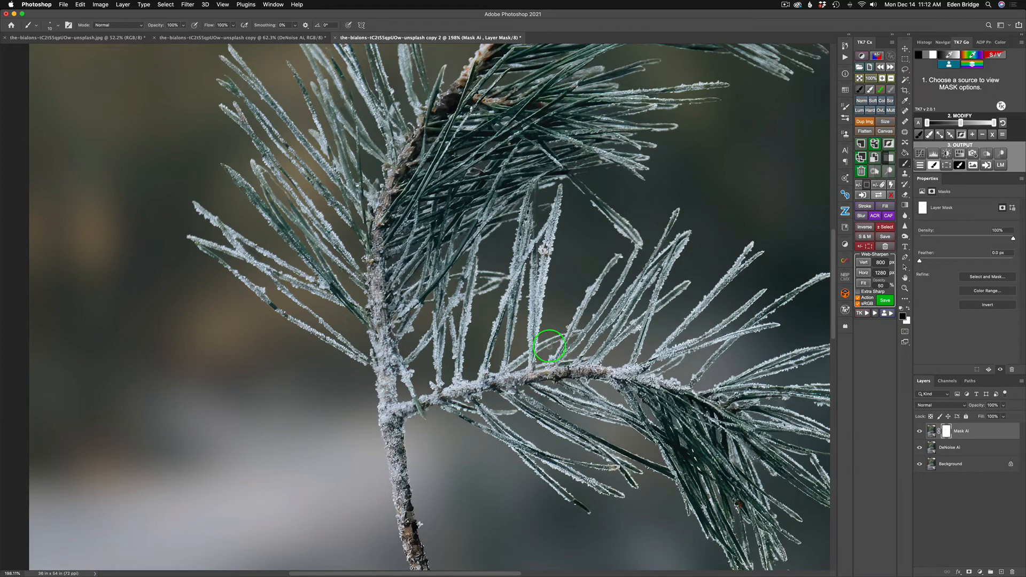
mouse_move(514, 380)
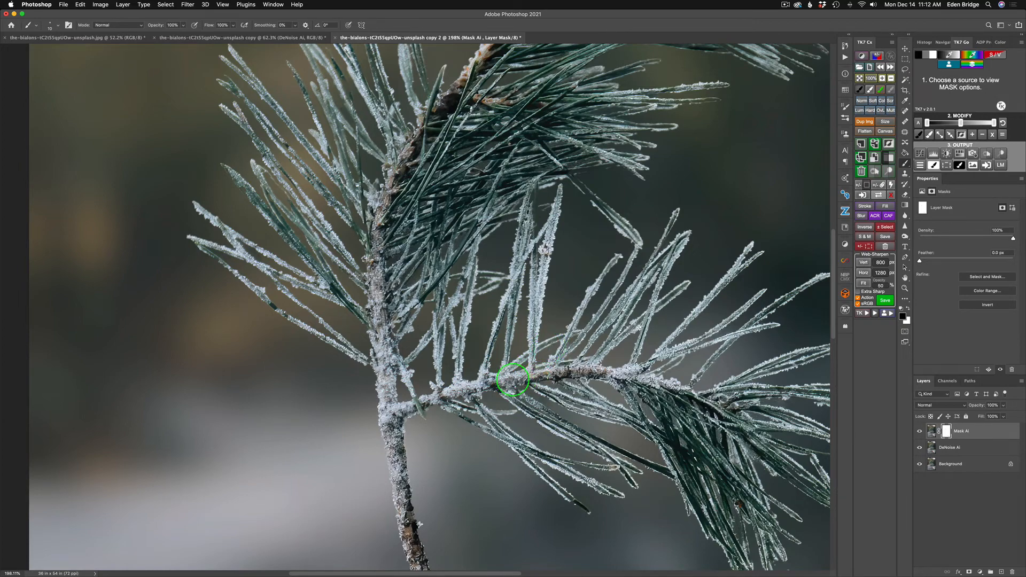
mouse_move(551, 403)
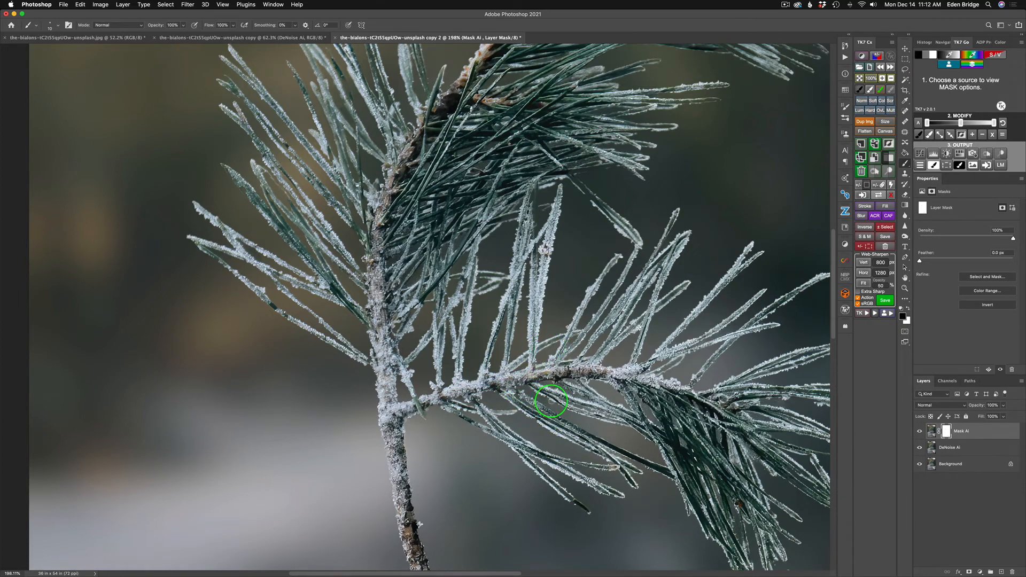
mouse_move(555, 398)
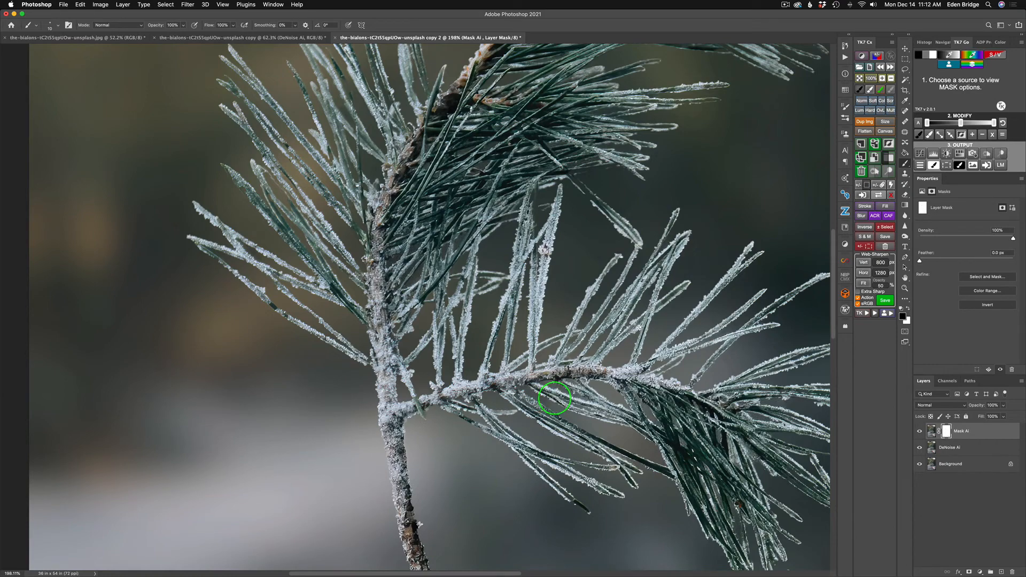
mouse_move(536, 213)
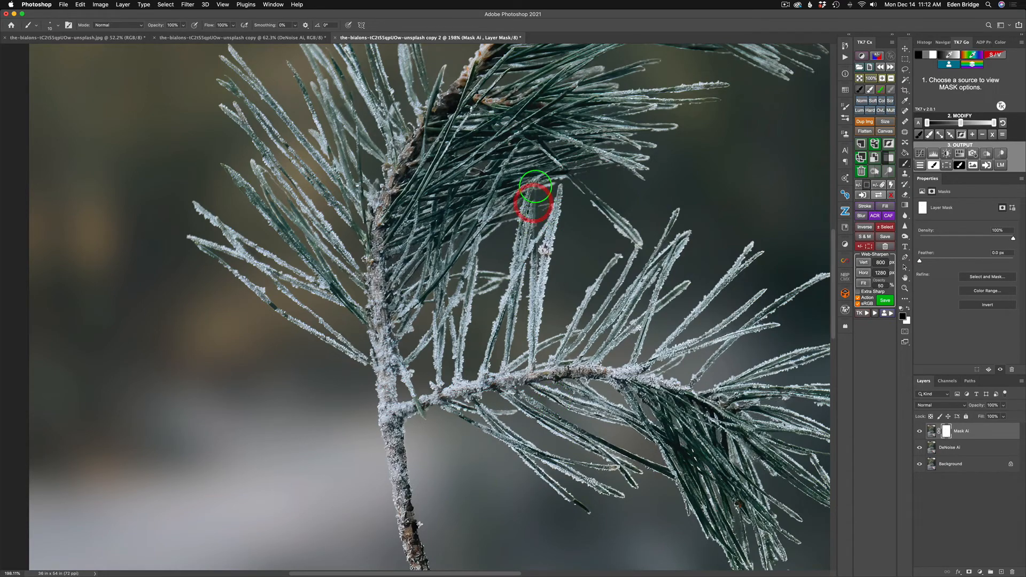
mouse_move(568, 221)
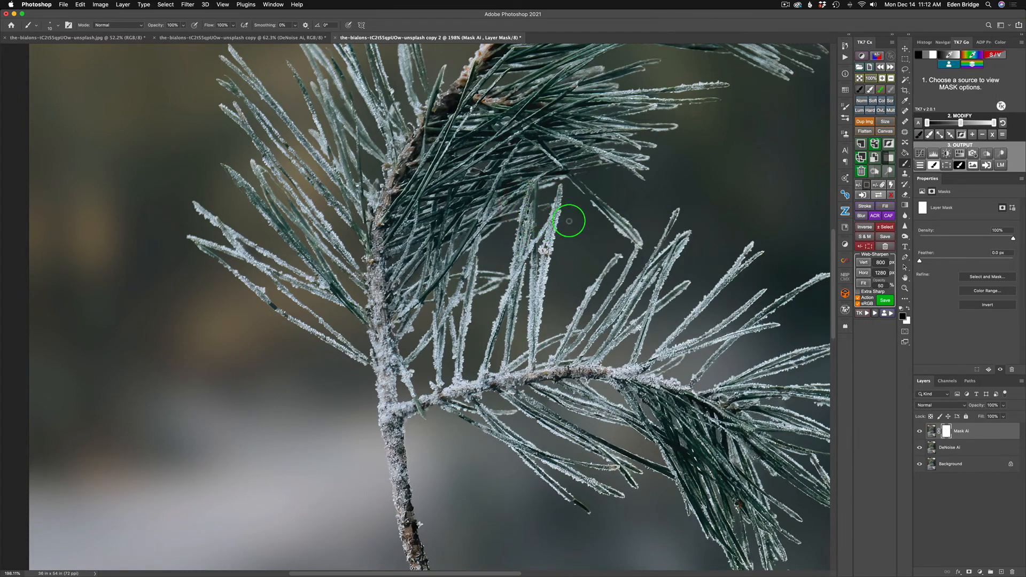
mouse_move(588, 195)
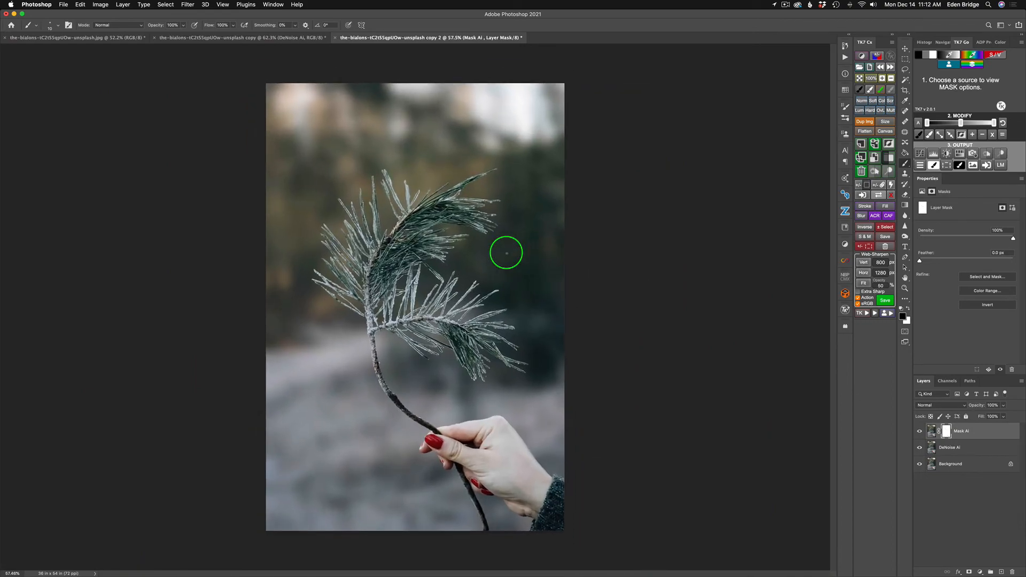
mouse_move(606, 203)
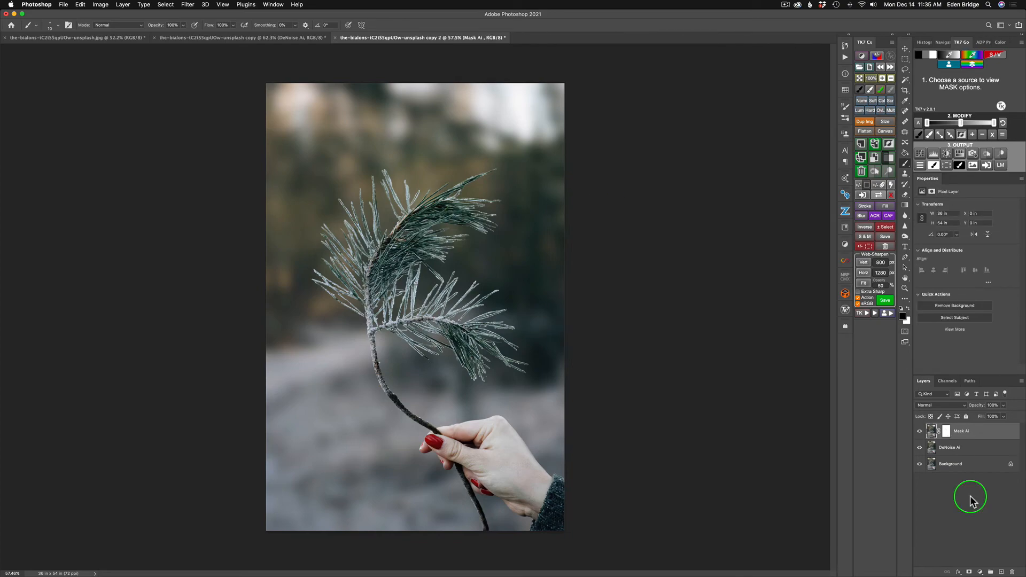
mouse_move(352, 113)
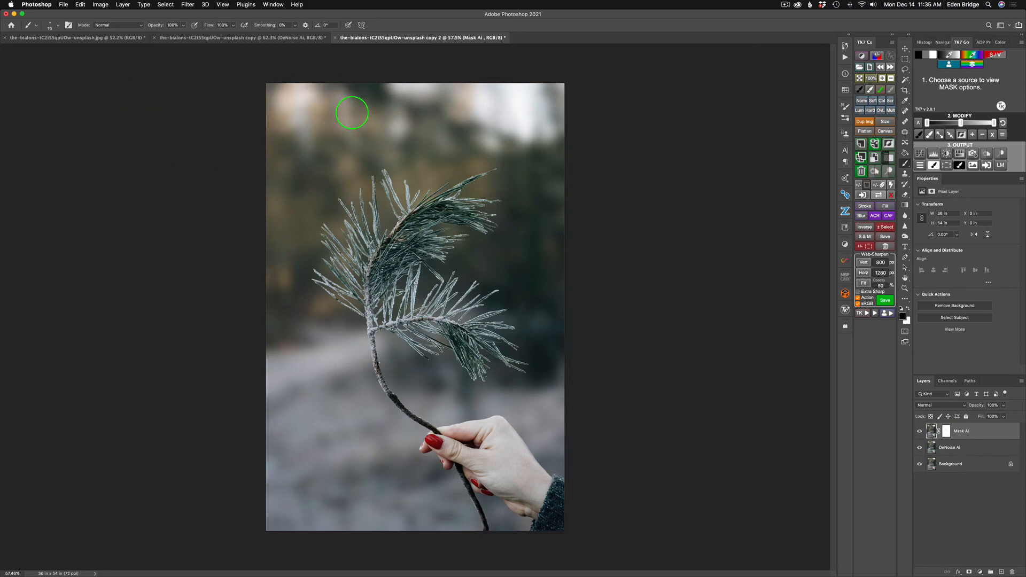
mouse_move(371, 121)
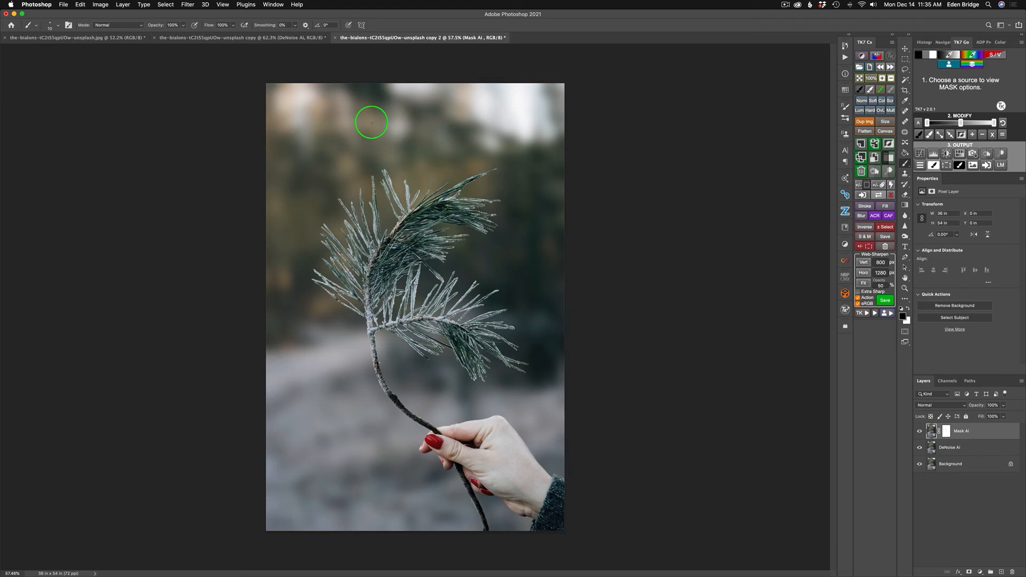
mouse_move(479, 87)
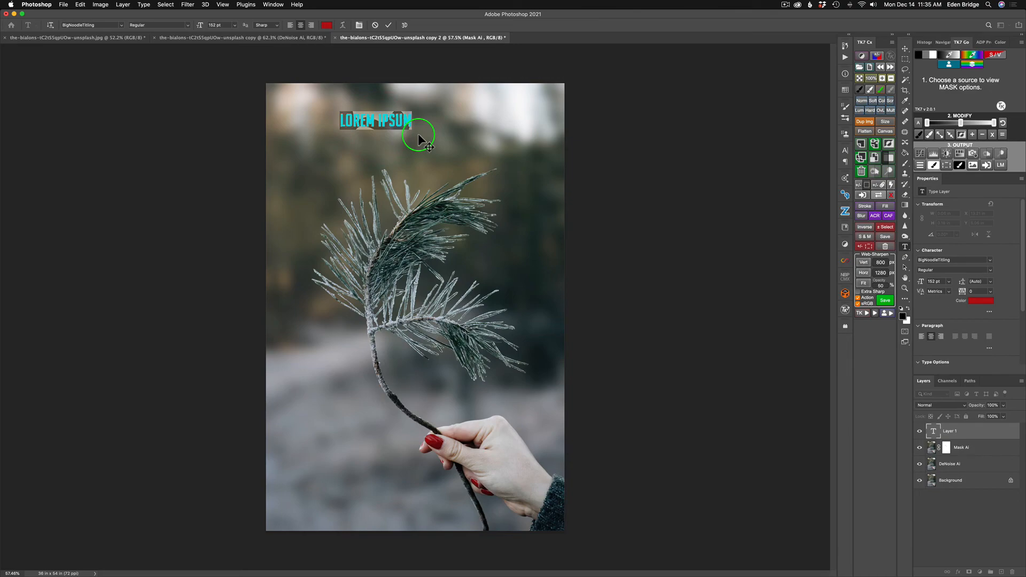
- Enter red 'MERRY CHRISTMAS' text, then enlarge and centre it across the top
text(MERRY)
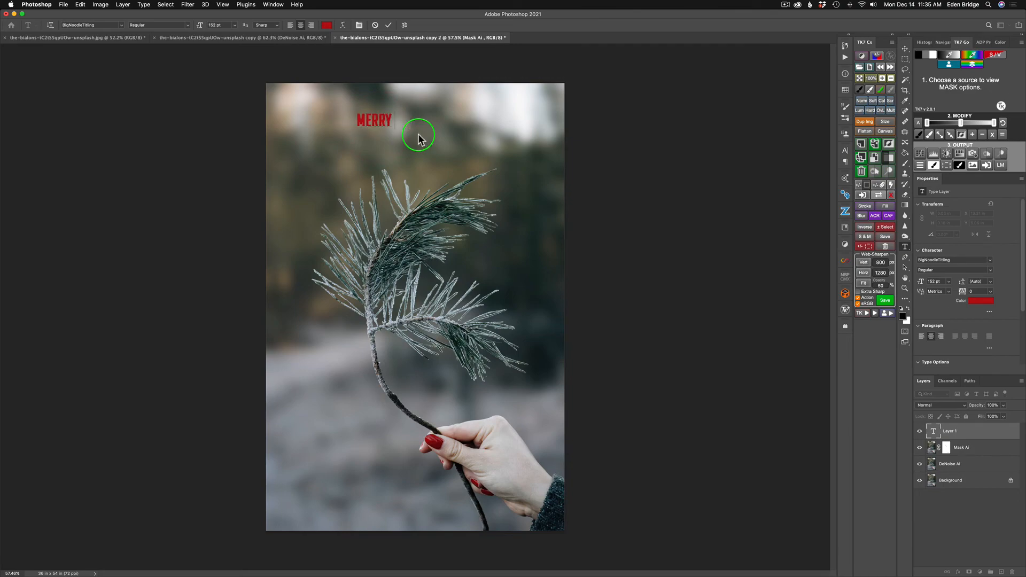
text(CHRISTMAS)
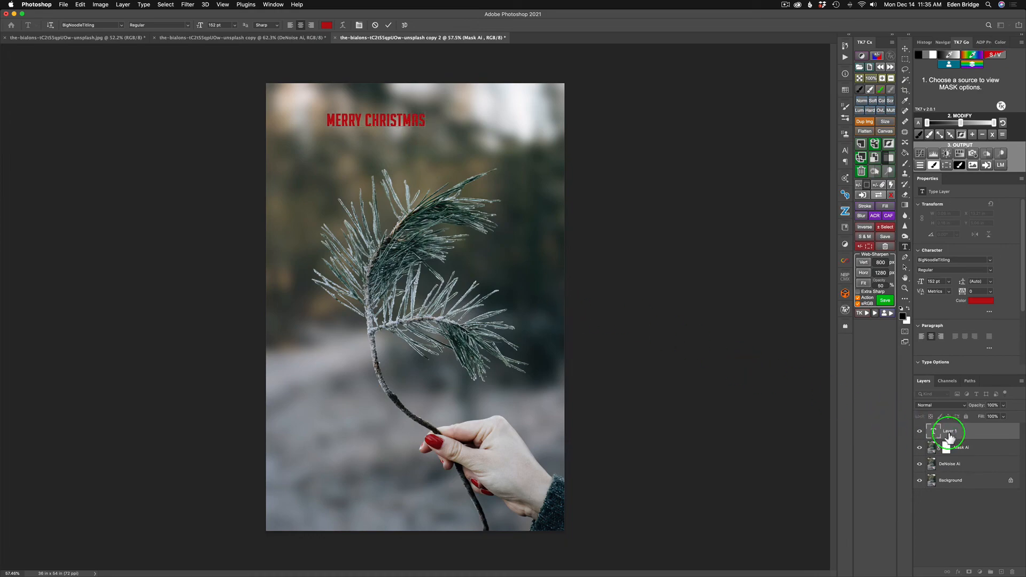
click(935, 431)
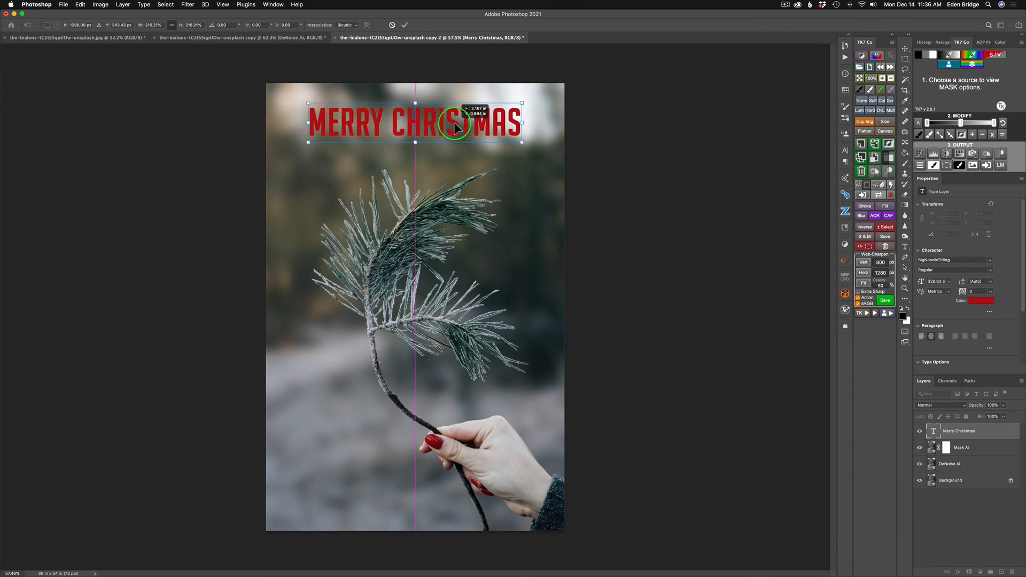
click(404, 25)
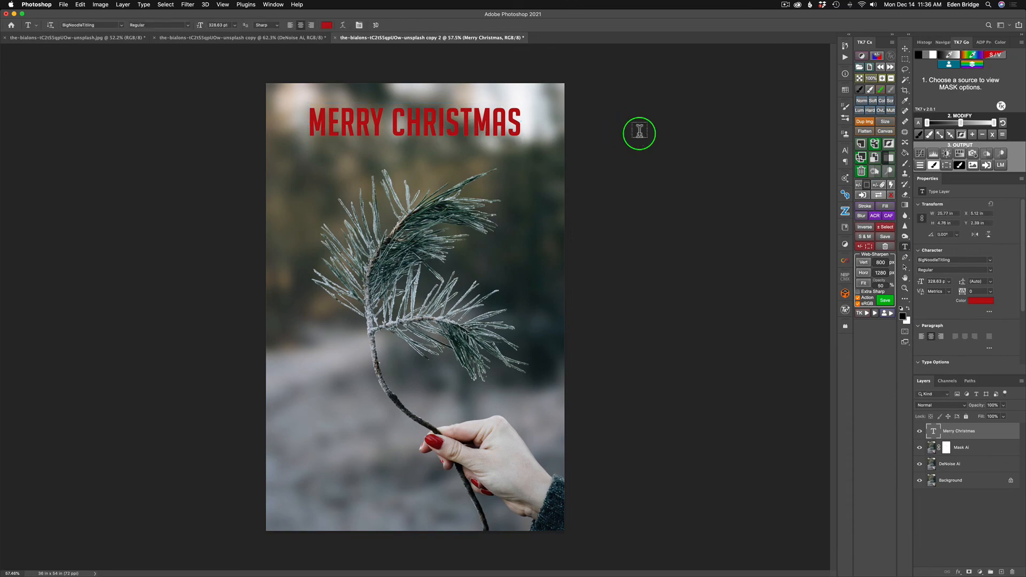